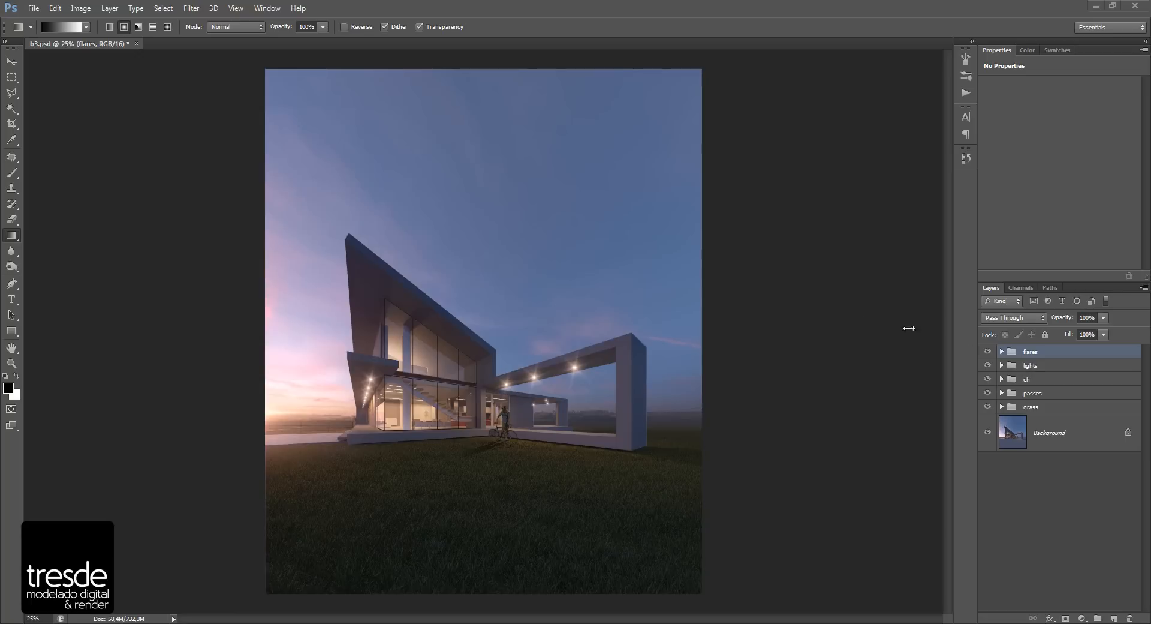
pyautogui.moveTo(1101, 488)
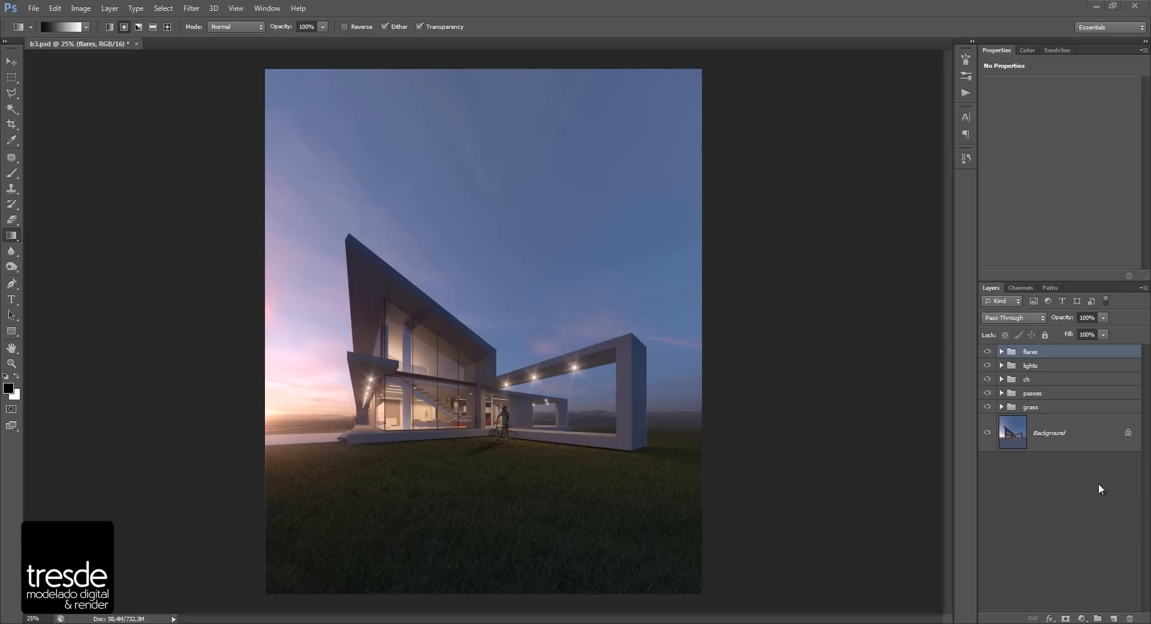
pyautogui.moveTo(1124, 589)
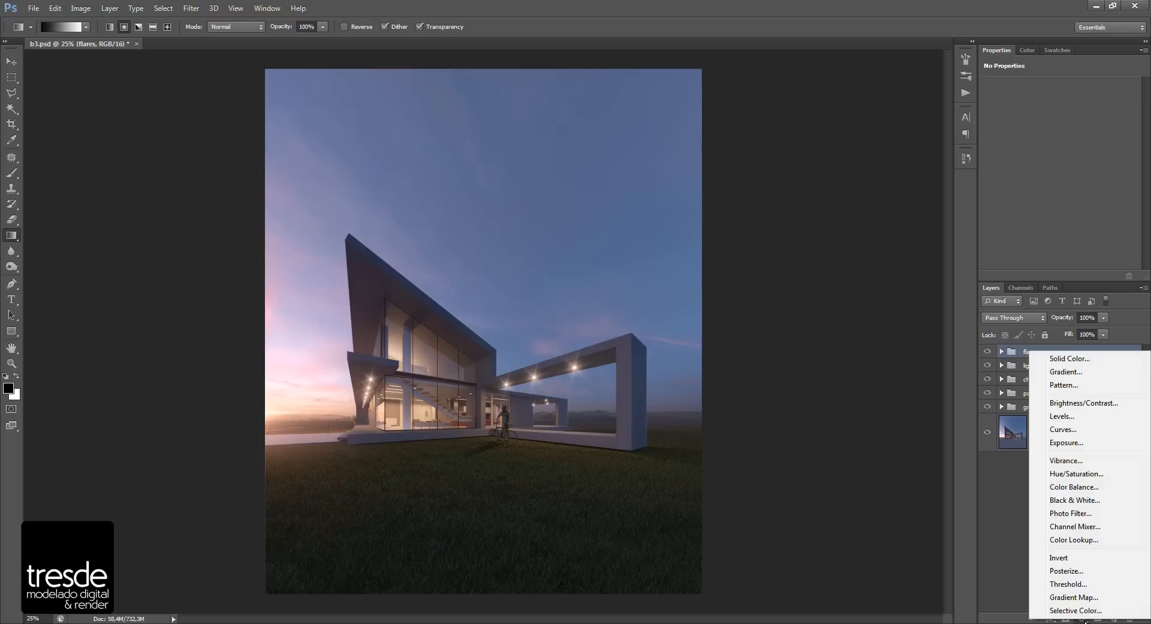
# Add a Color Balance layer with midtones at red +10 and blue -10.
pyautogui.click(1073, 486)
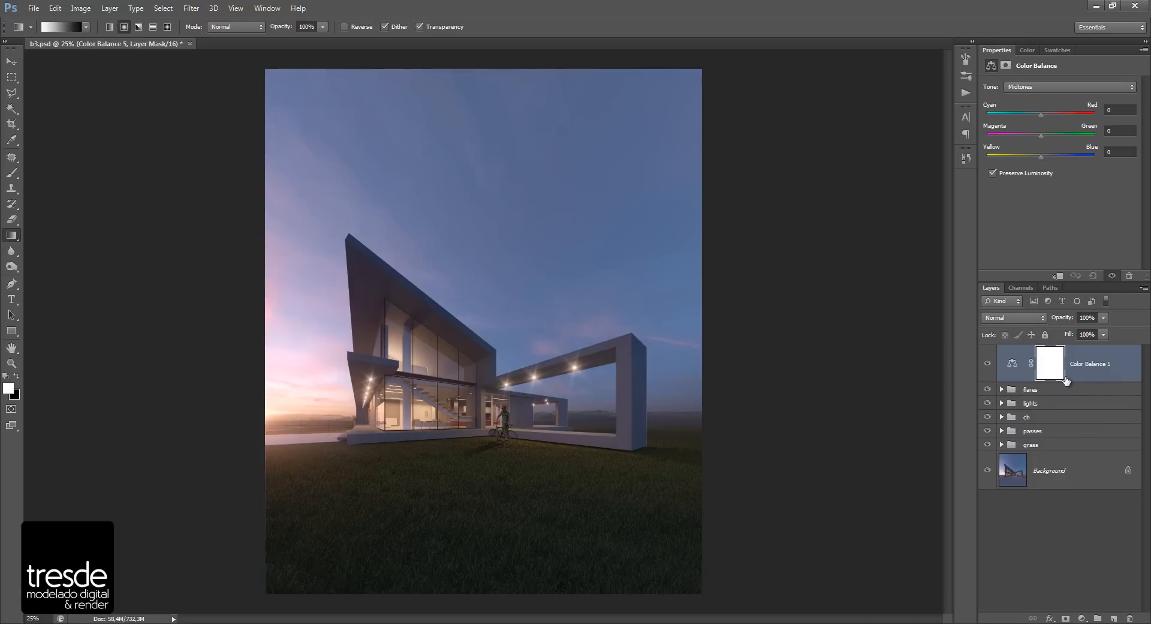
pyautogui.moveTo(1030, 266)
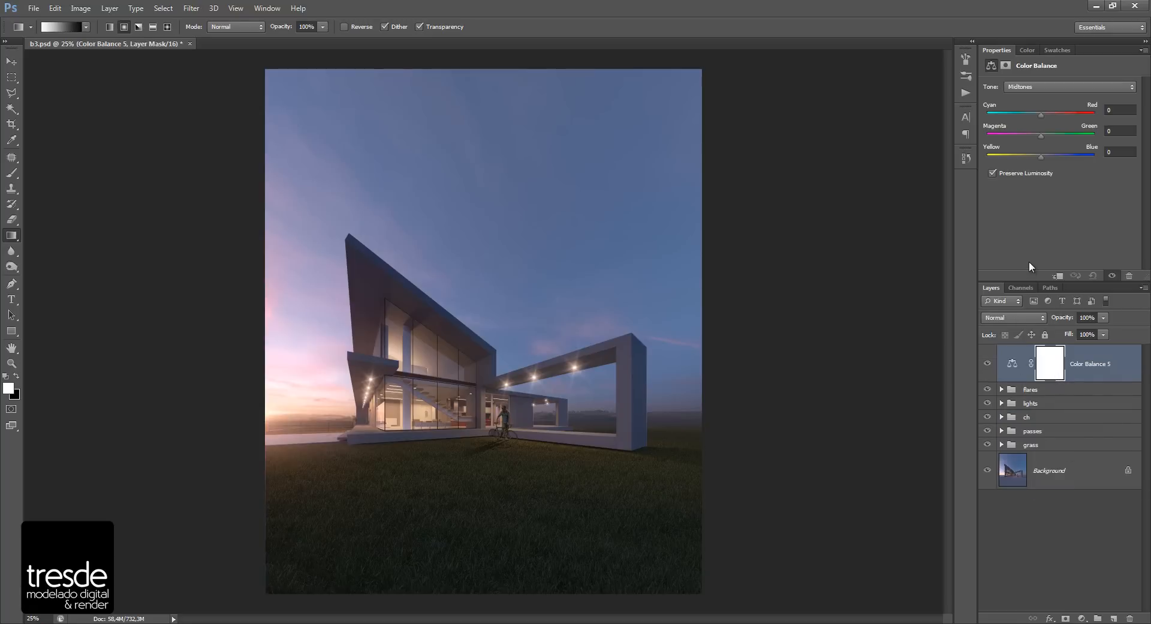
pyautogui.moveTo(1050, 126)
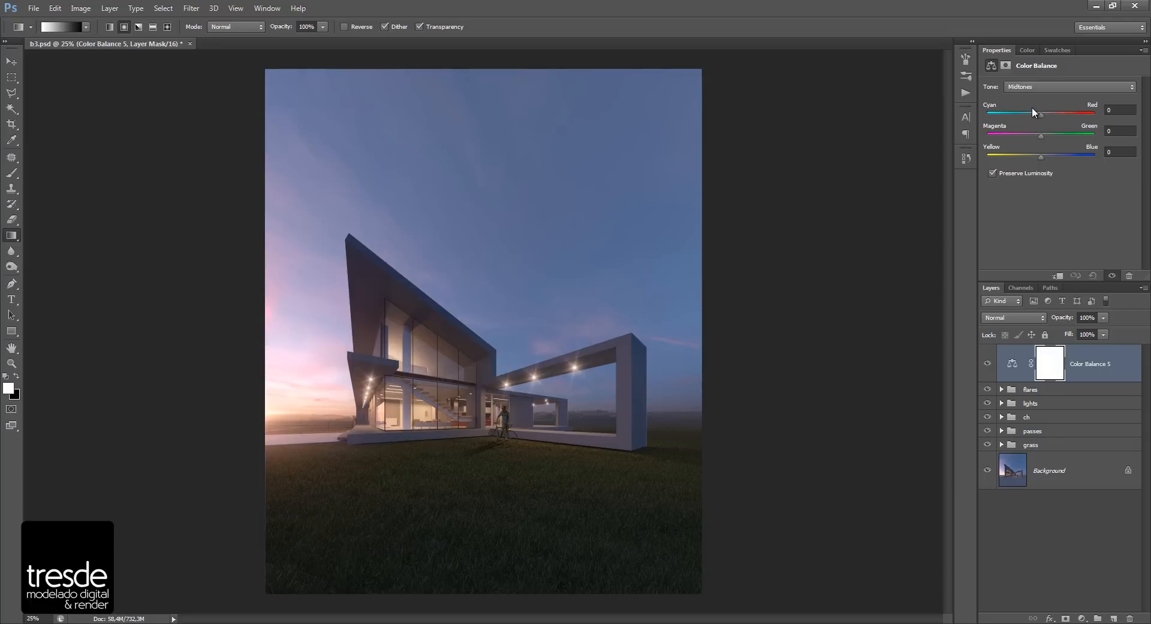
pyautogui.moveTo(1052, 120)
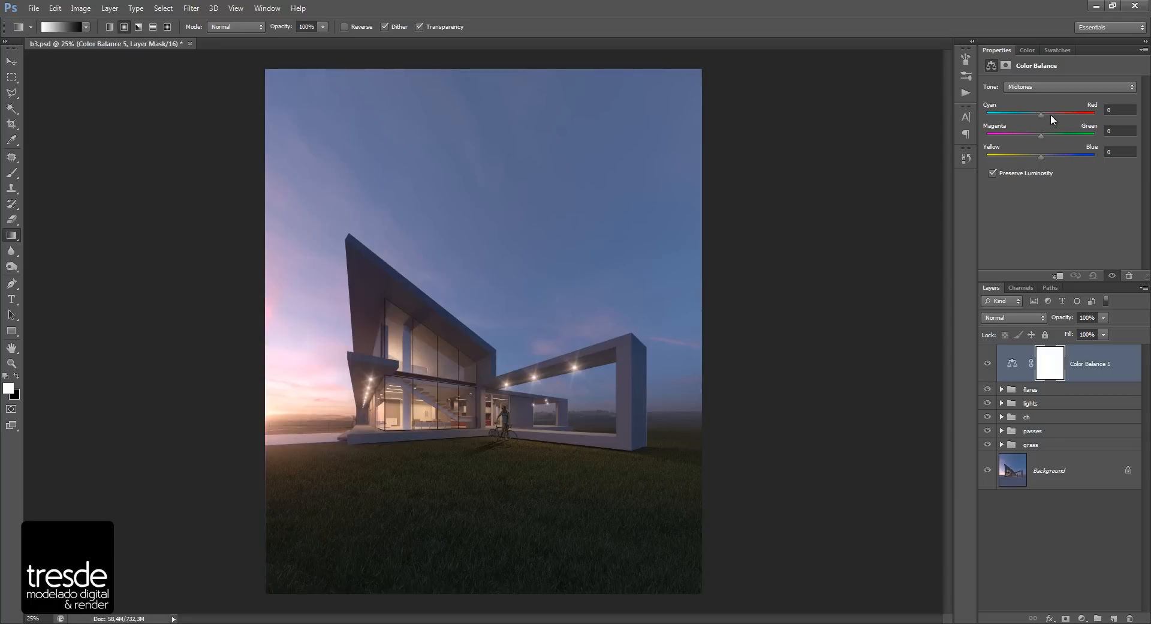
pyautogui.moveTo(1048, 118)
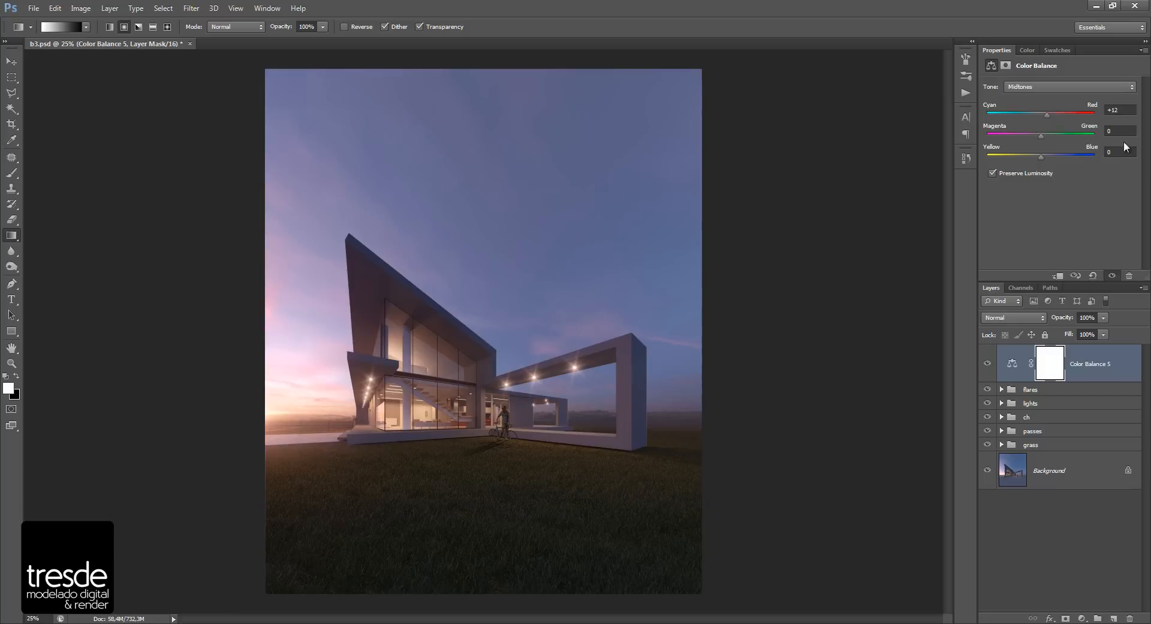
pyautogui.click(1120, 151)
pyautogui.write('-10')
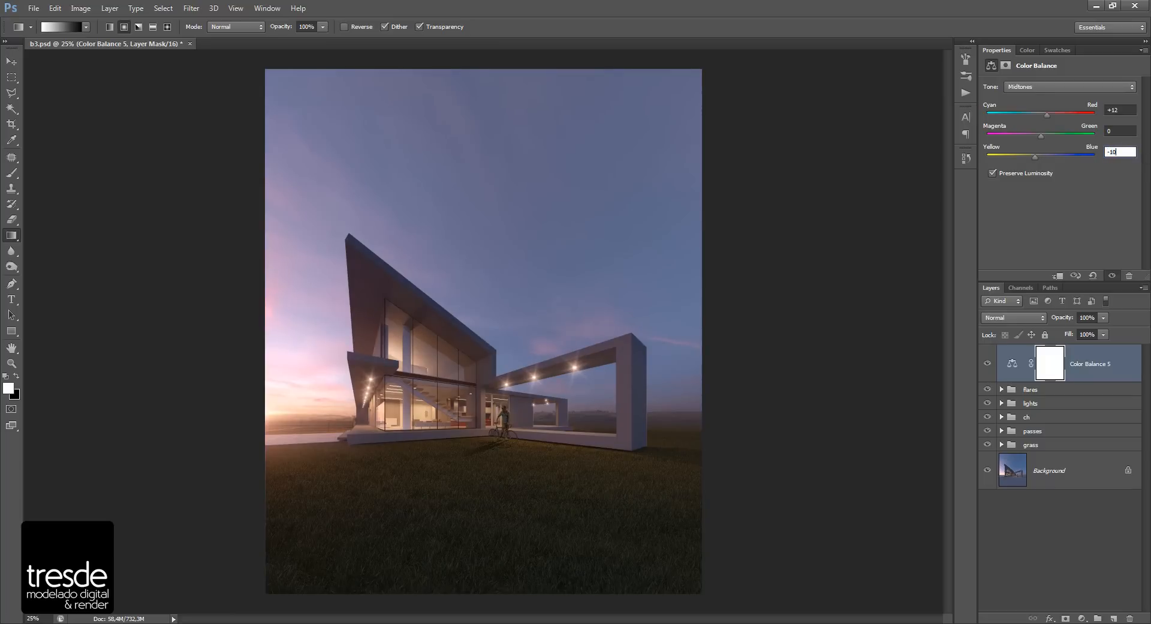
pyautogui.click(1119, 110)
pyautogui.write('+10')
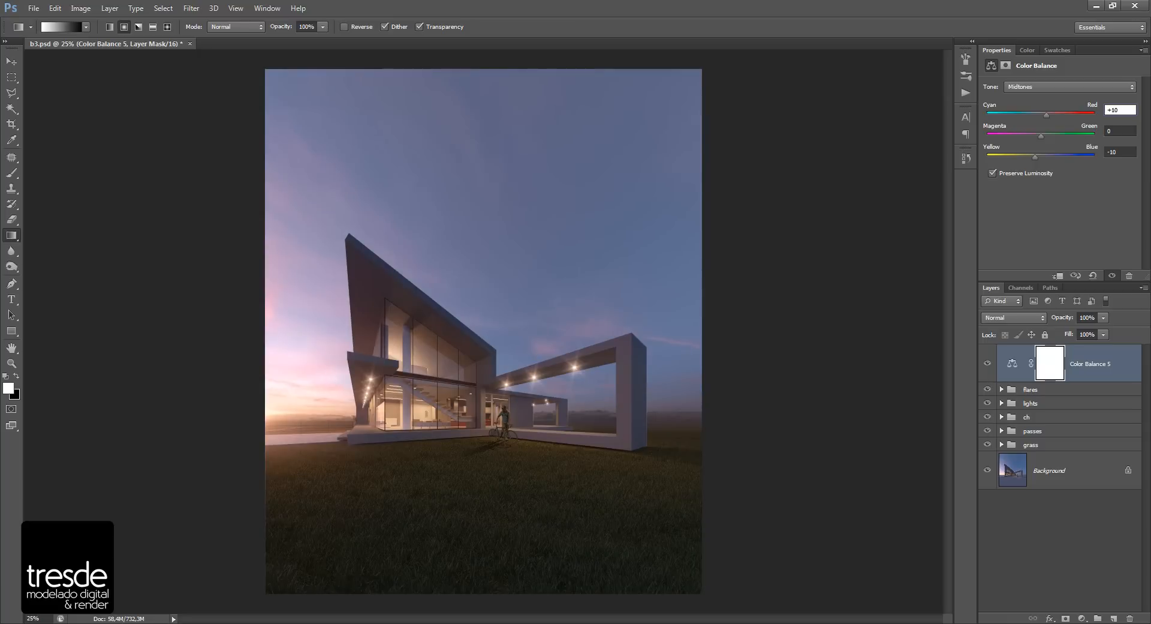
# Set shadows to green -6 and blue +6, and highlights to blue +10.
pyautogui.click(1068, 87)
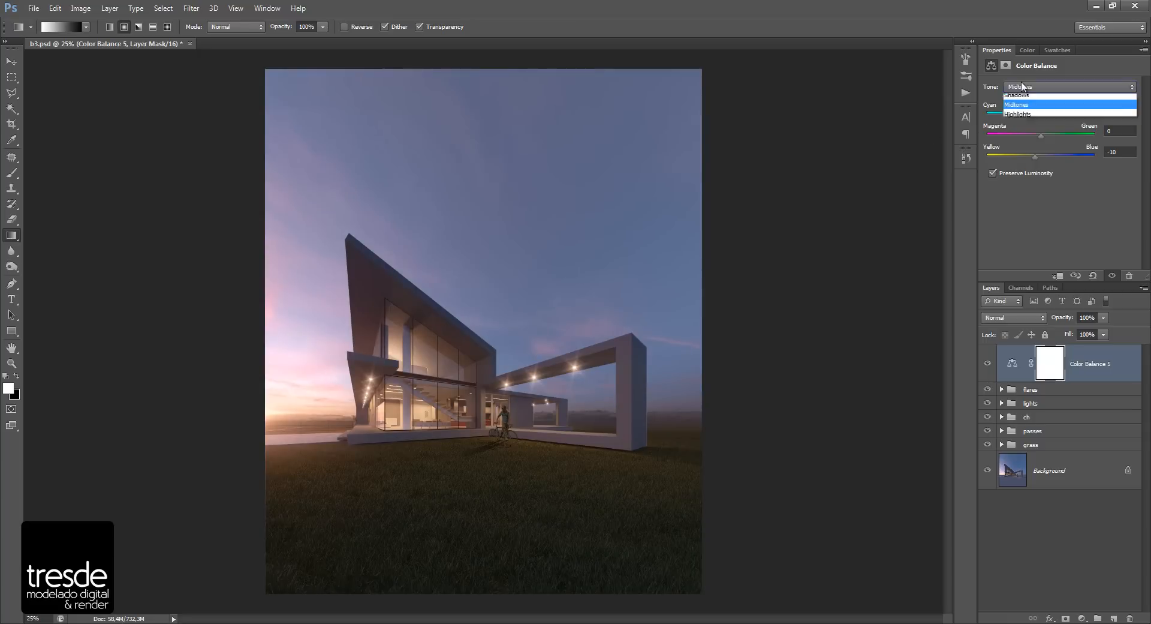
pyautogui.click(1016, 96)
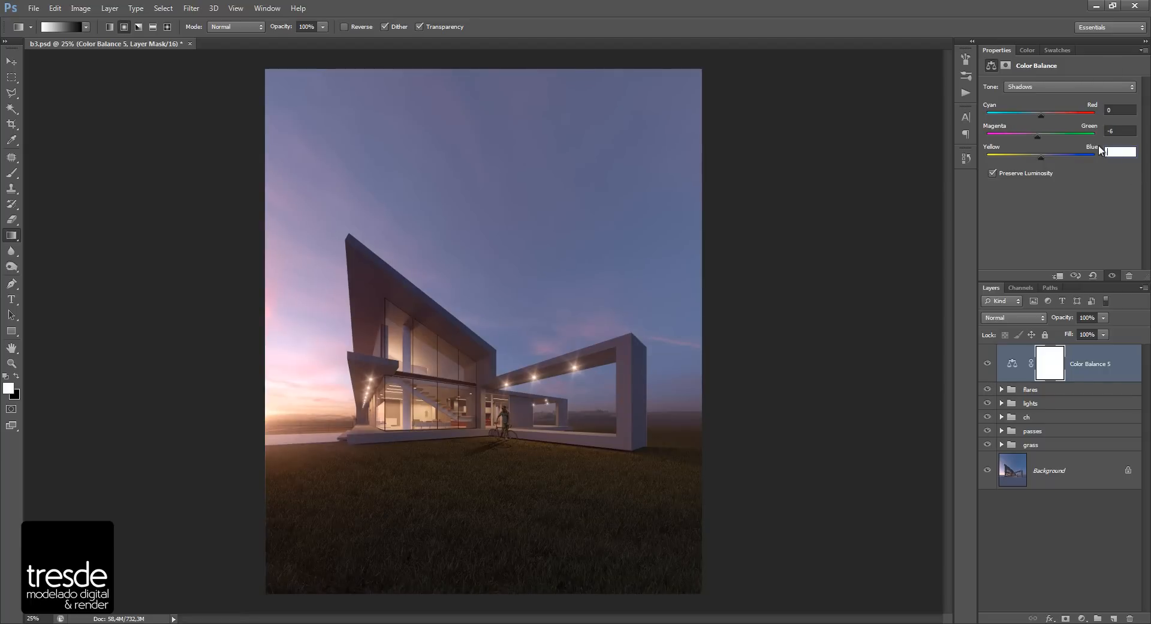
pyautogui.click(1069, 87)
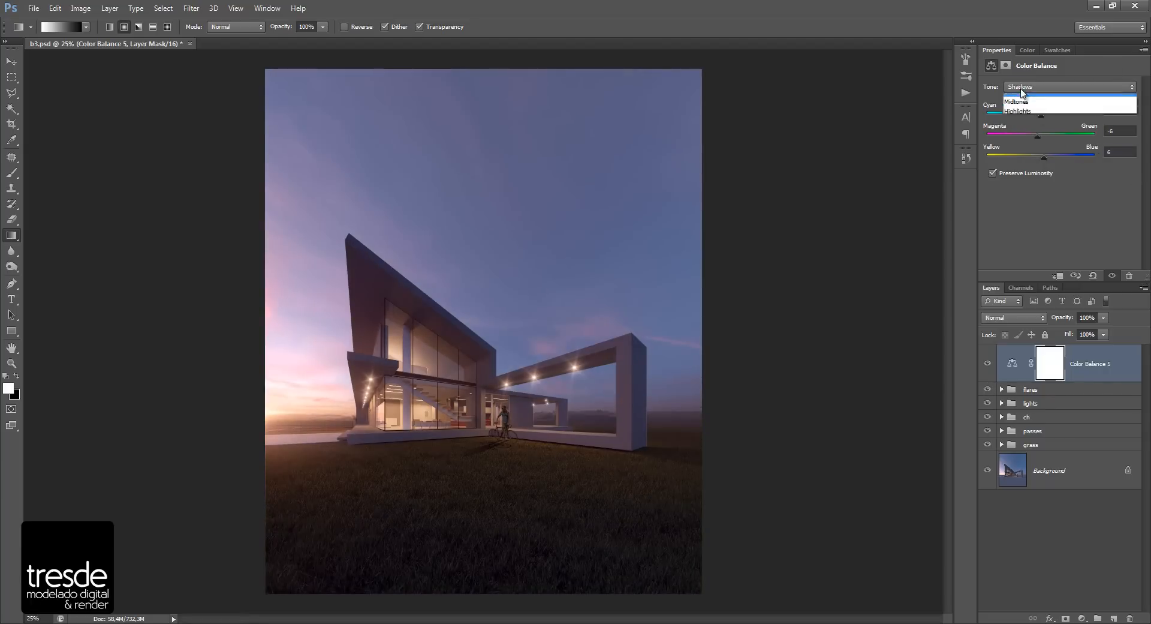
pyautogui.click(1017, 111)
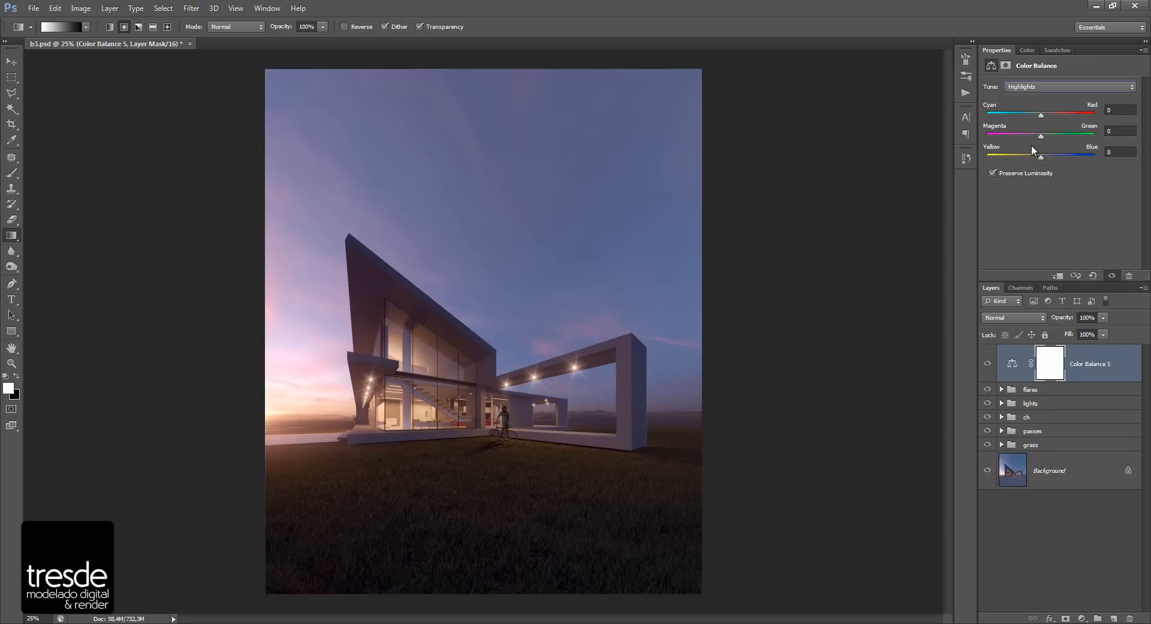
pyautogui.moveTo(1033, 156)
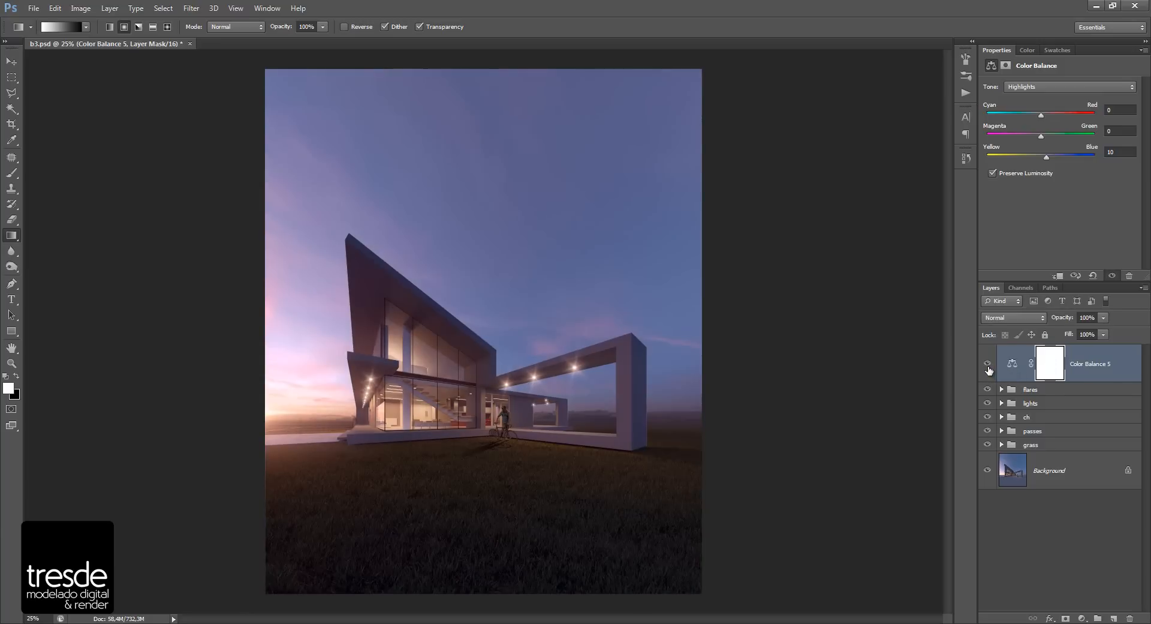
# Toggle the Color Balance layer to compare before and after, then reopen the adjustment list.
pyautogui.click(987, 363)
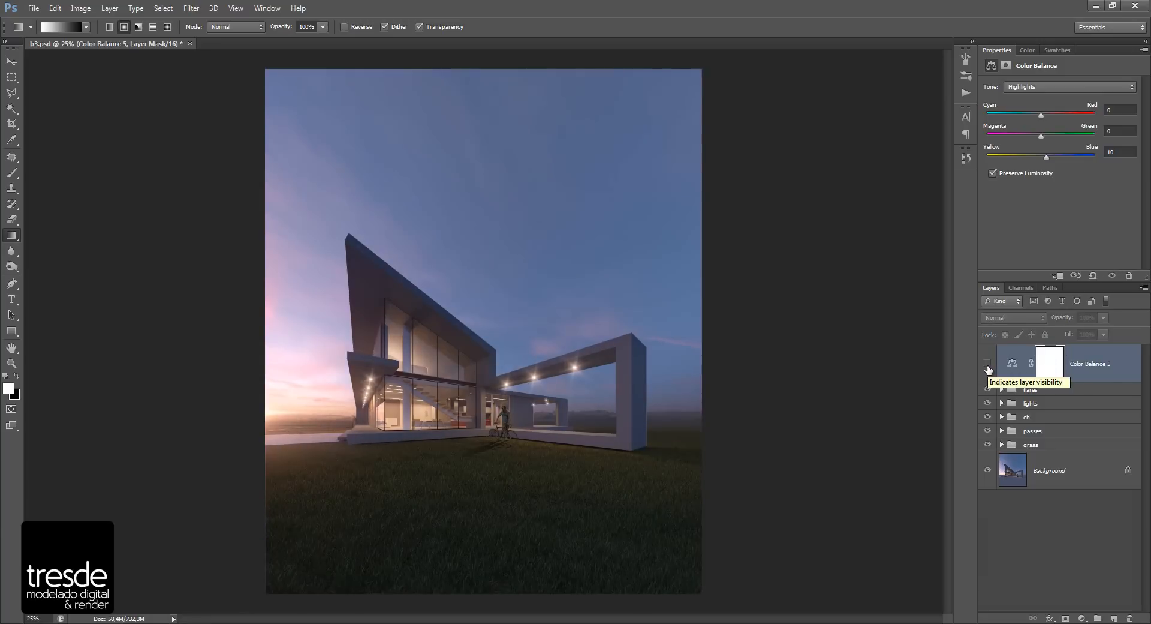
pyautogui.click(987, 365)
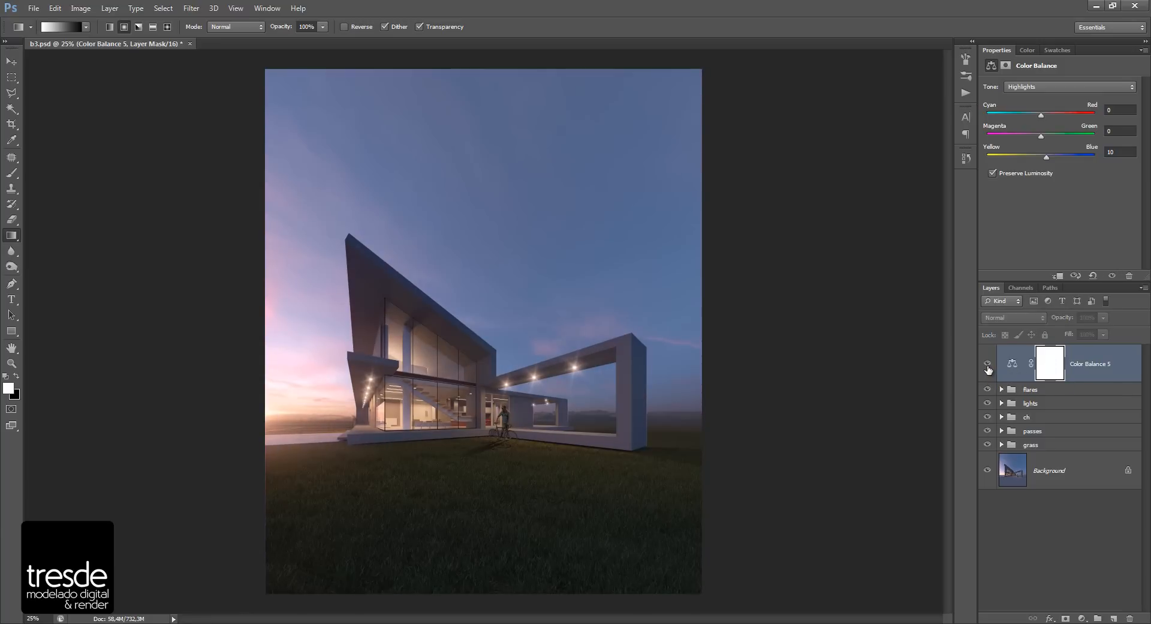
pyautogui.click(987, 363)
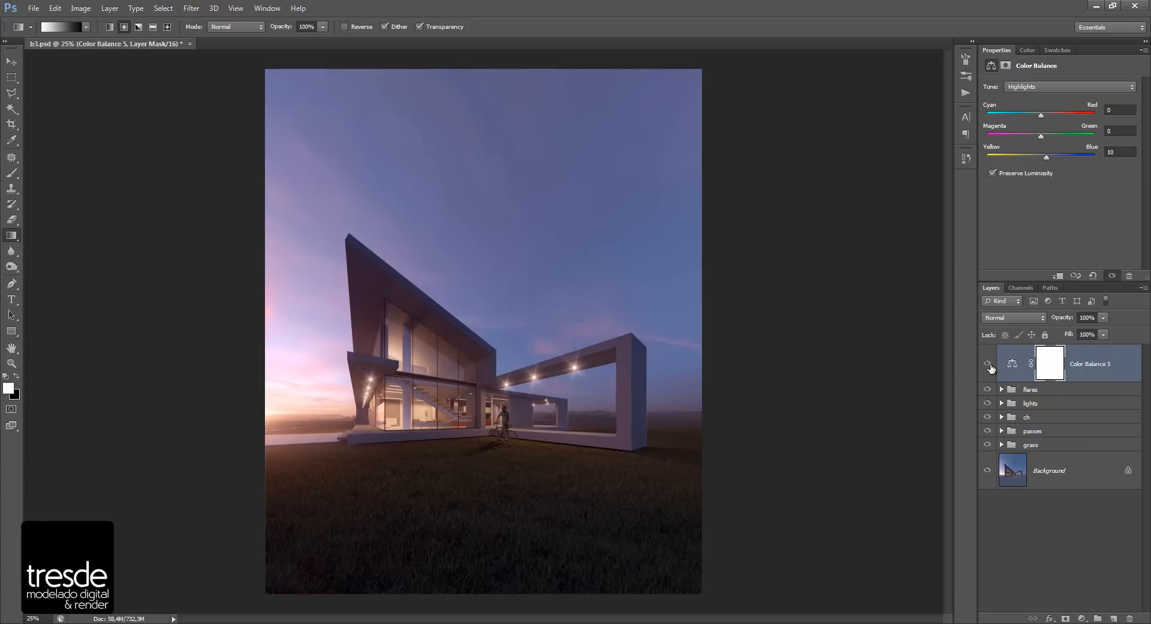
pyautogui.click(987, 366)
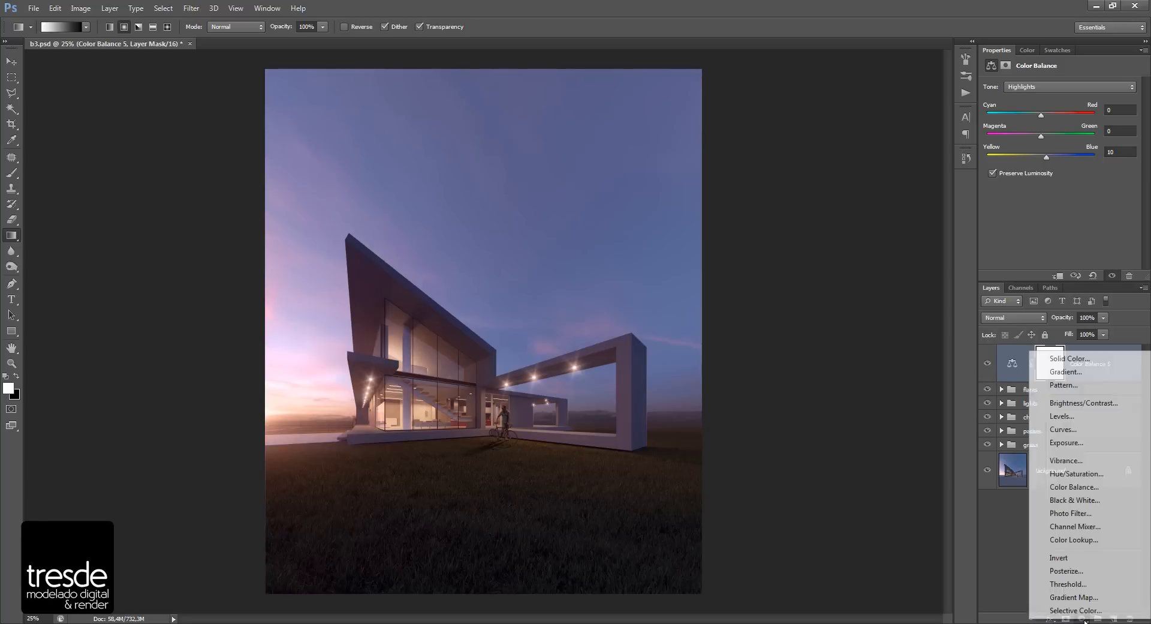
# Add a Levels layer with input levels 8, 1.23, 254 and toggle it to compare.
pyautogui.click(1061, 416)
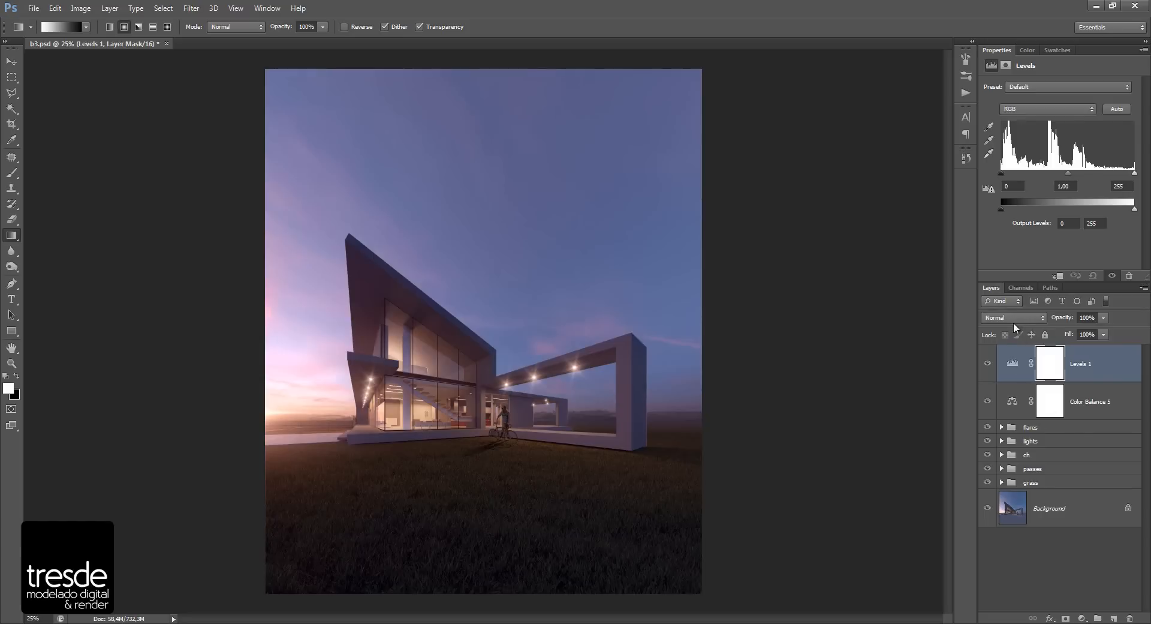
pyautogui.moveTo(1006, 343)
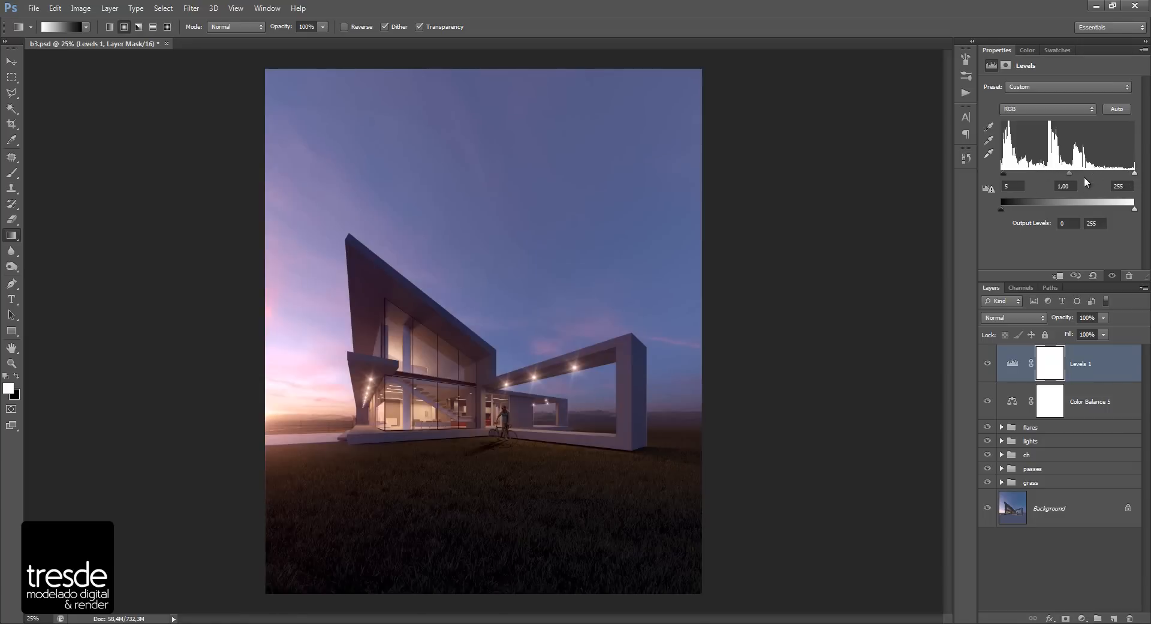
pyautogui.moveTo(1134, 180)
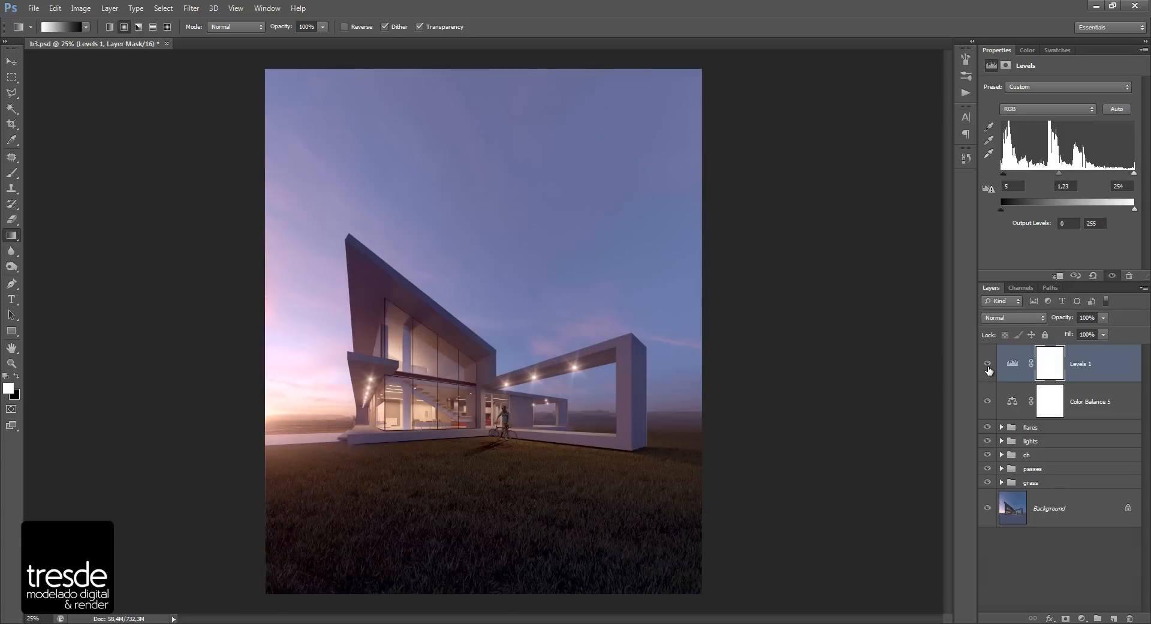
pyautogui.click(987, 365)
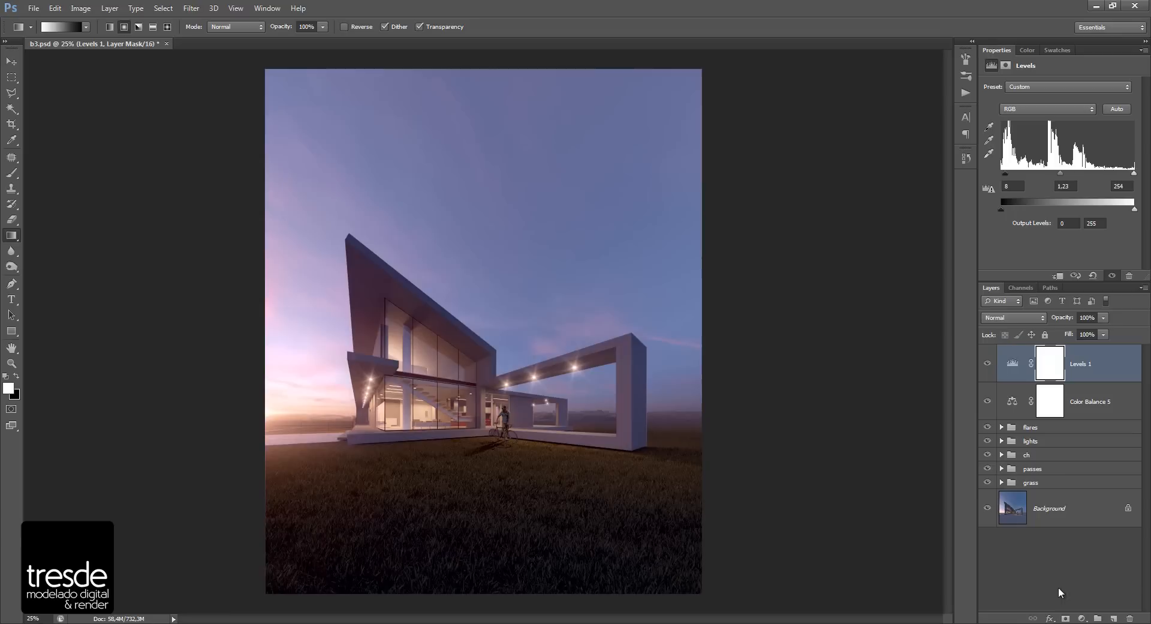
pyautogui.moveTo(1046, 530)
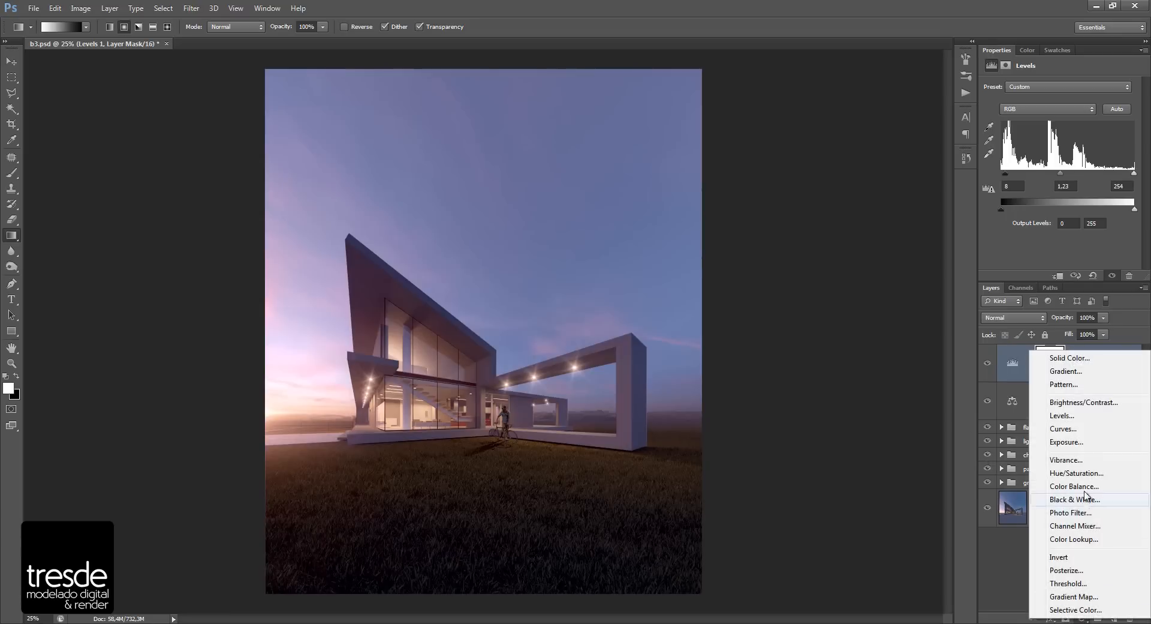
# Add a Hue/Saturation layer with Colorize enabled and Soft Light blending.
pyautogui.click(1077, 473)
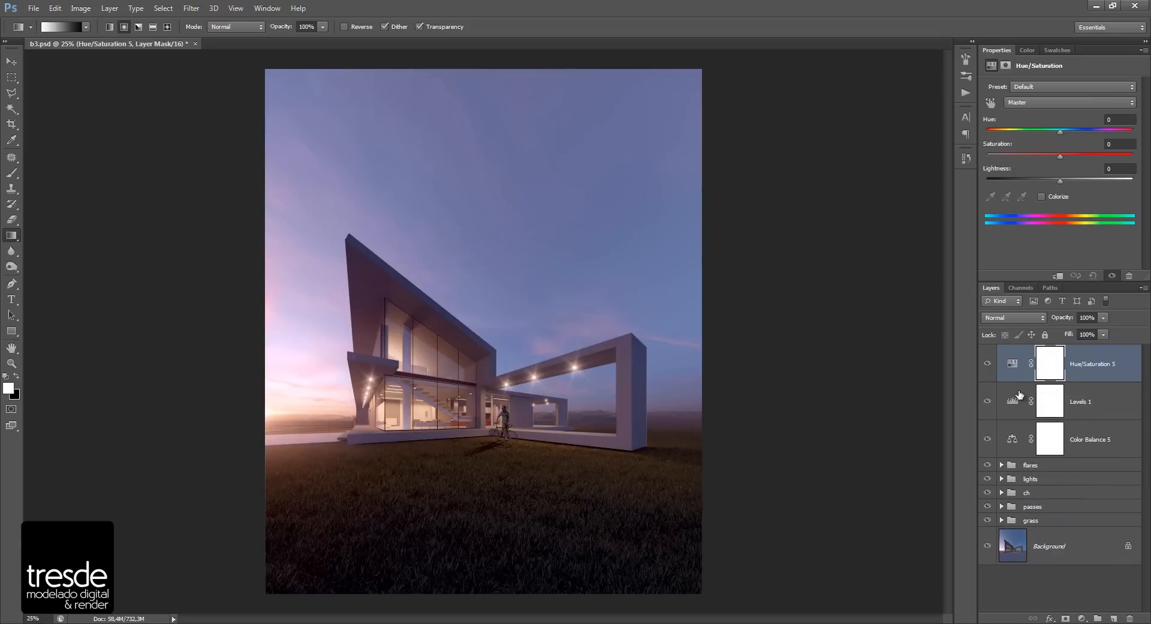
pyautogui.click(1049, 363)
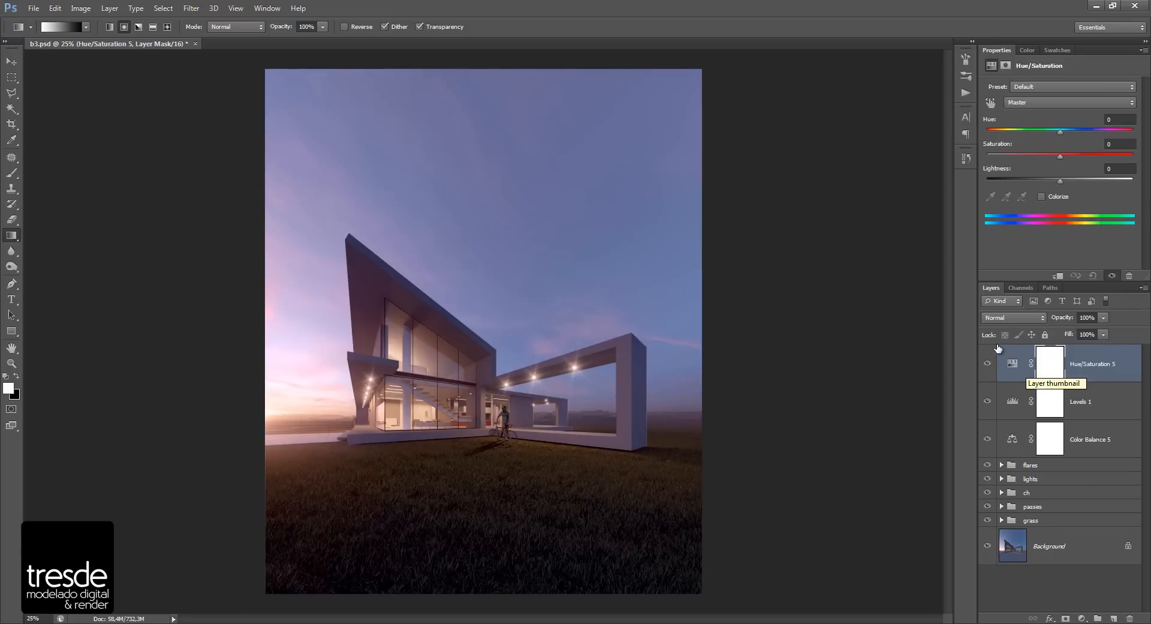
pyautogui.moveTo(1006, 289)
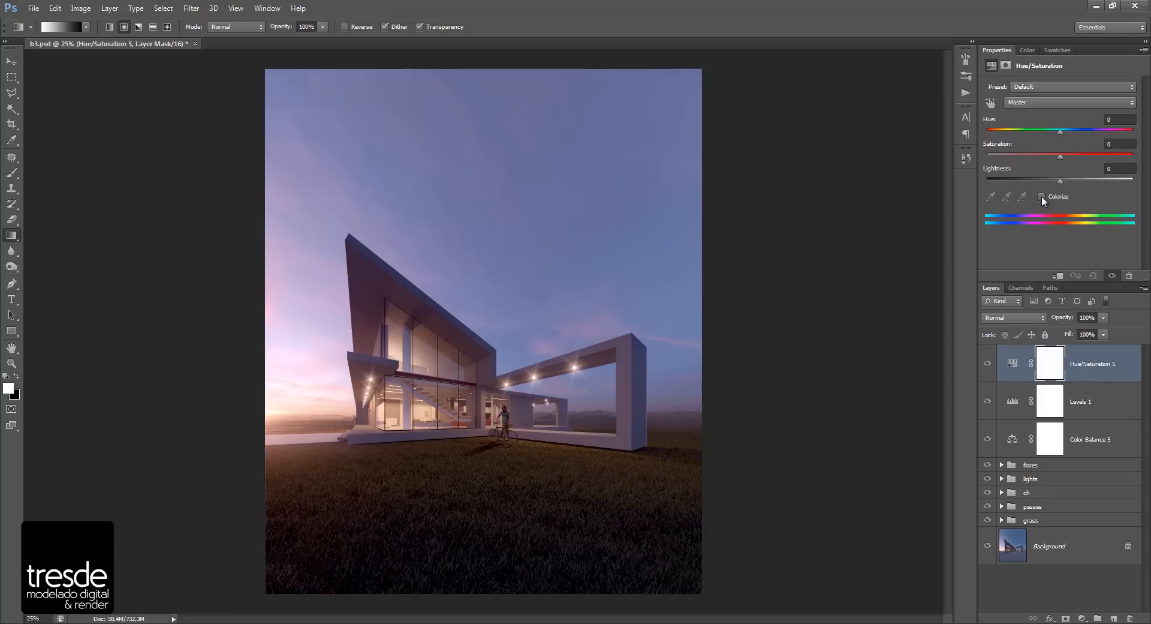
pyautogui.click(1042, 196)
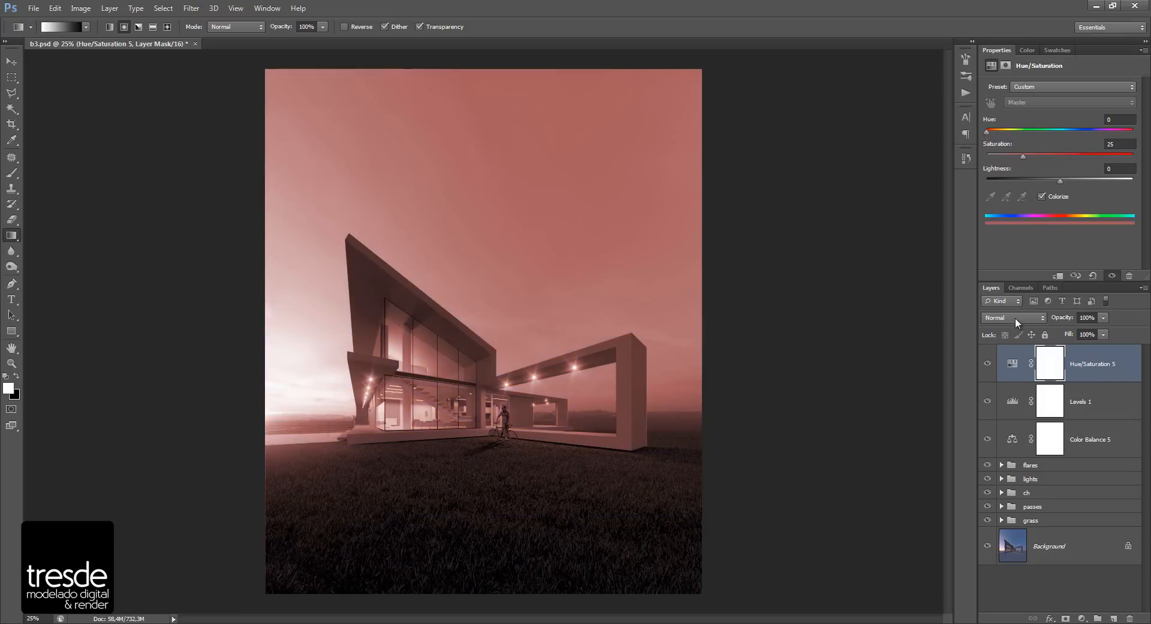
pyautogui.click(1013, 317)
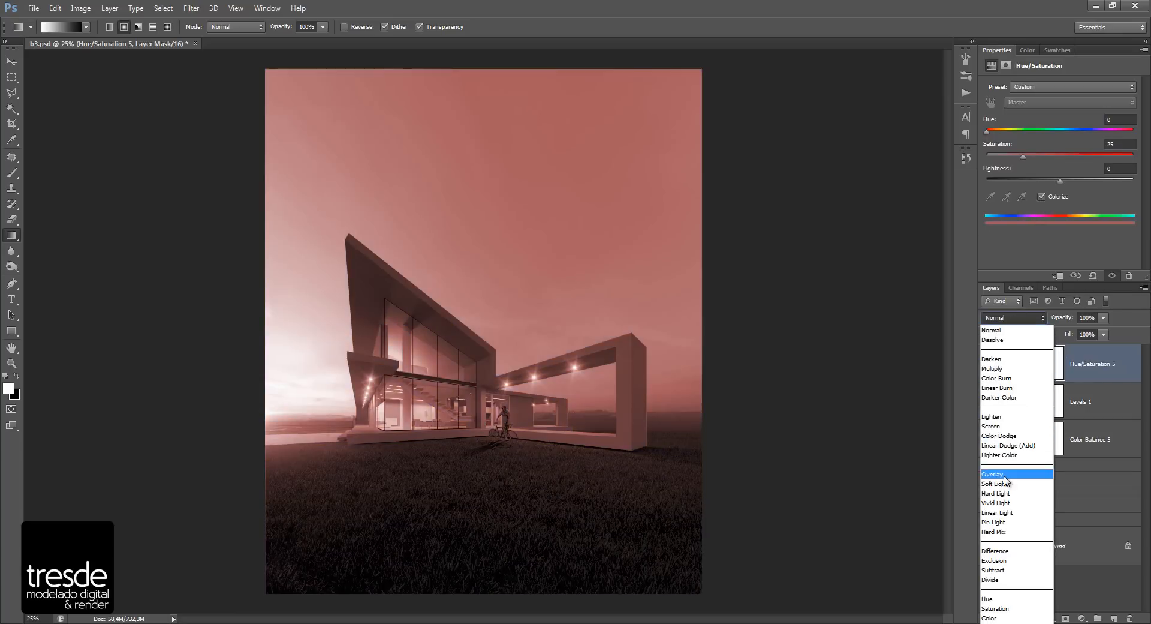
pyautogui.click(996, 483)
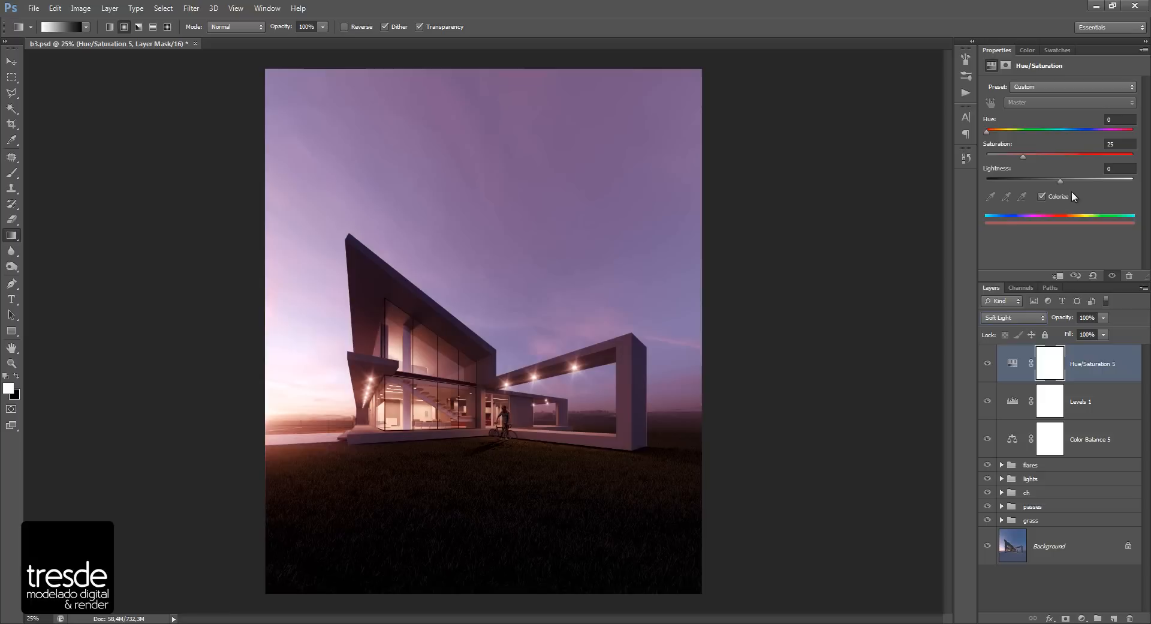
pyautogui.moveTo(1074, 189)
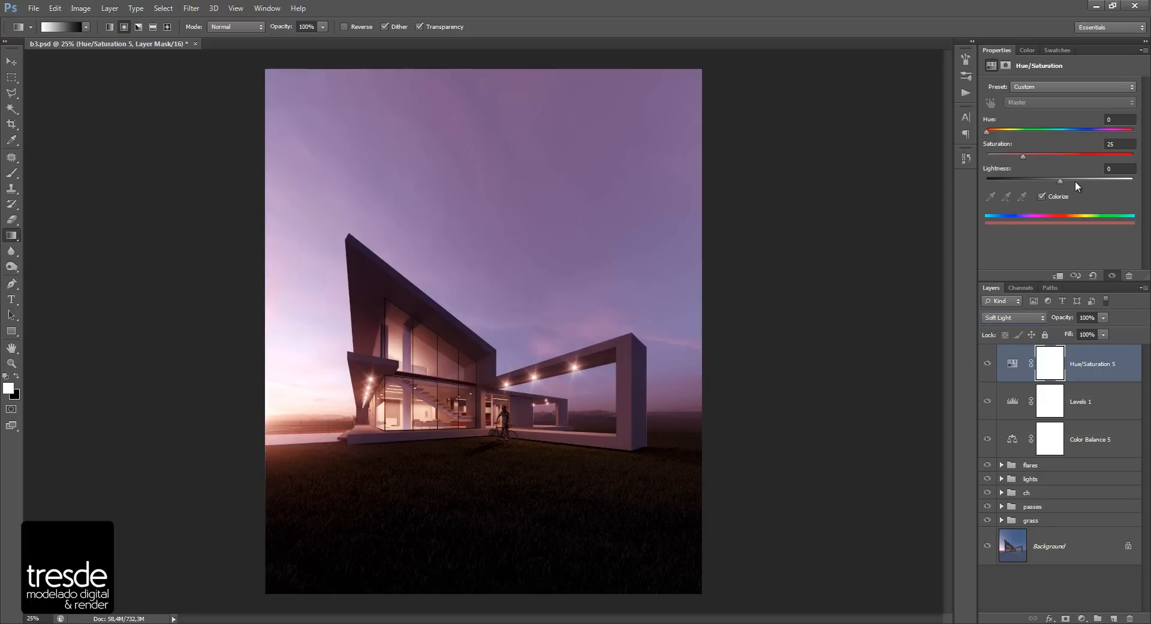
pyautogui.moveTo(1062, 197)
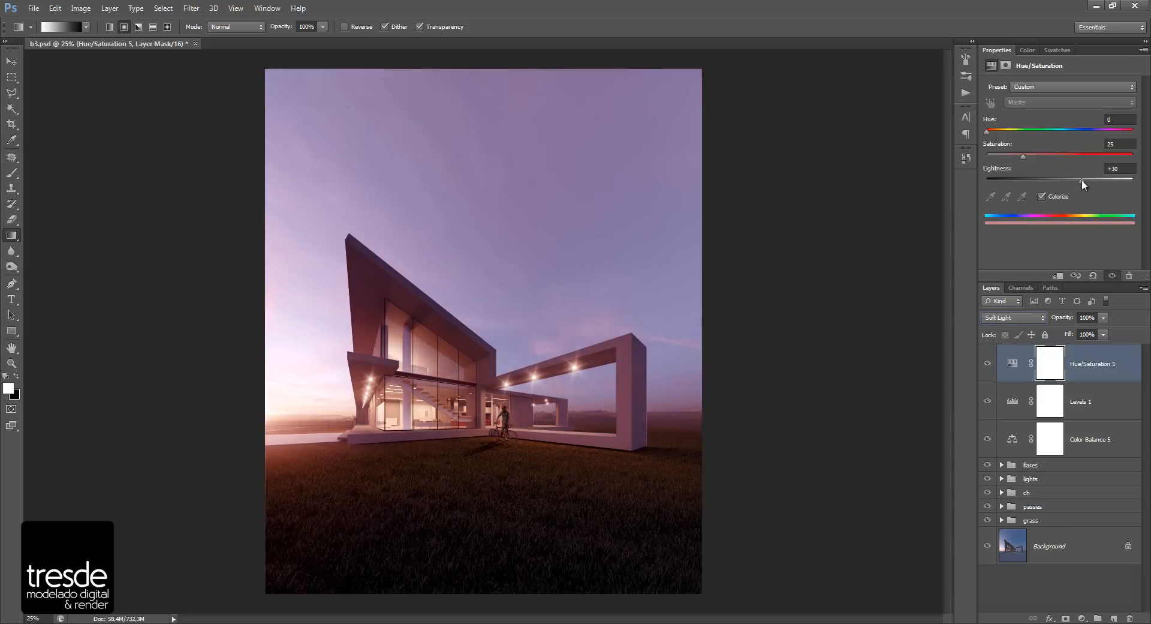
# Set the tint to hue 32, saturation 24, lightness +35 and move to its mask.
pyautogui.tripleClick(1113, 168)
pyautogui.write('35')
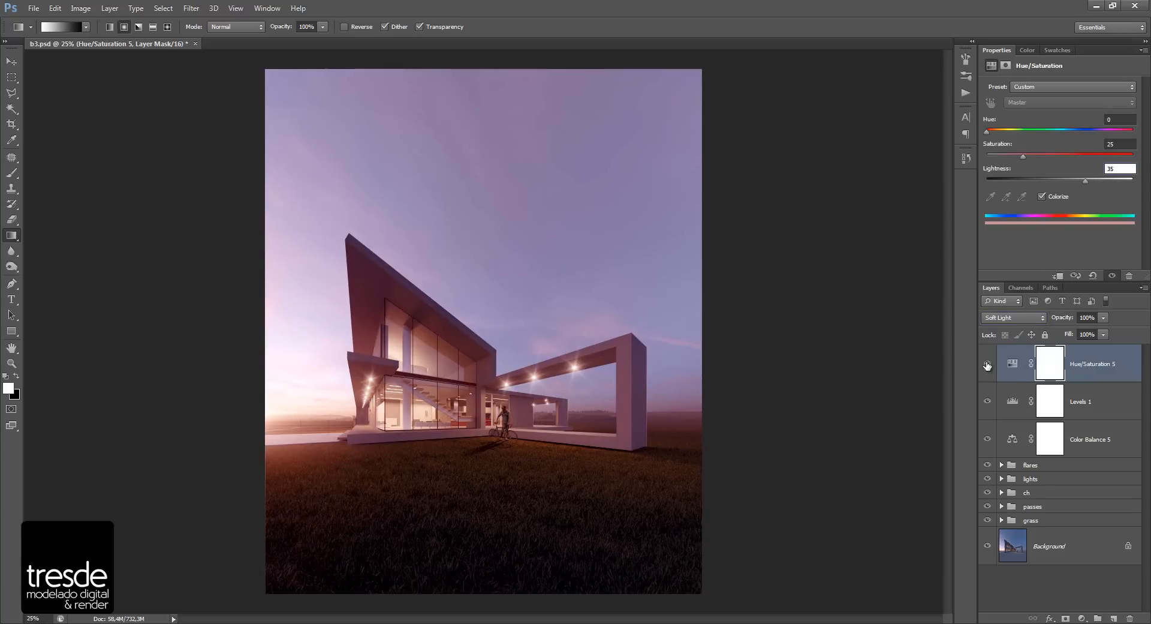
pyautogui.click(987, 365)
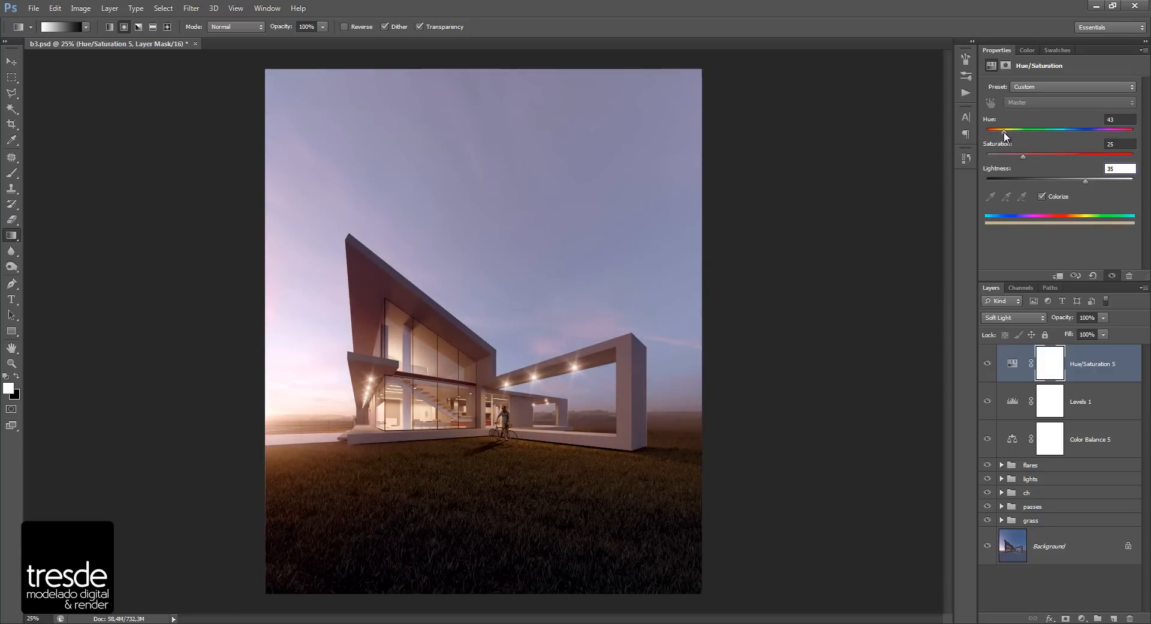
pyautogui.moveTo(1025, 160)
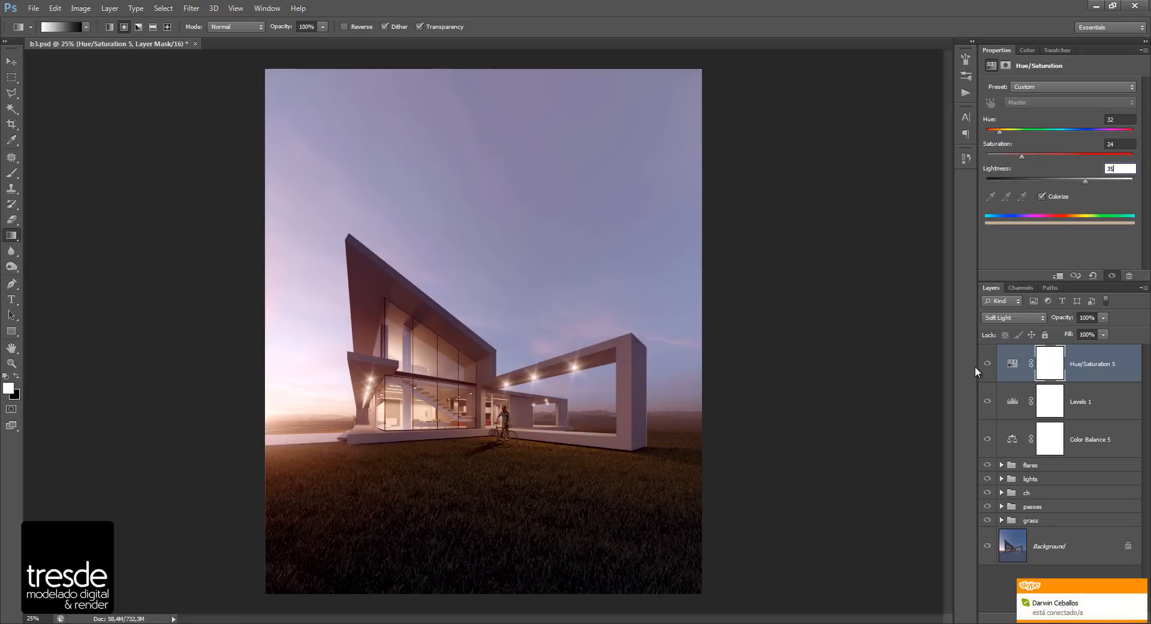
pyautogui.click(987, 367)
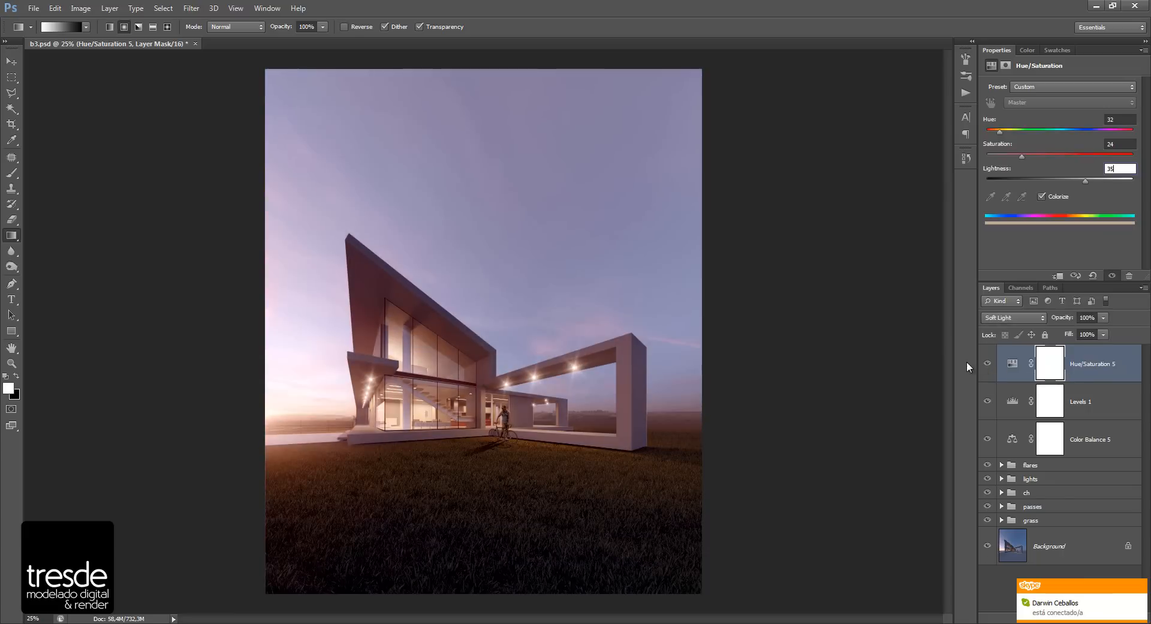
pyautogui.click(1050, 364)
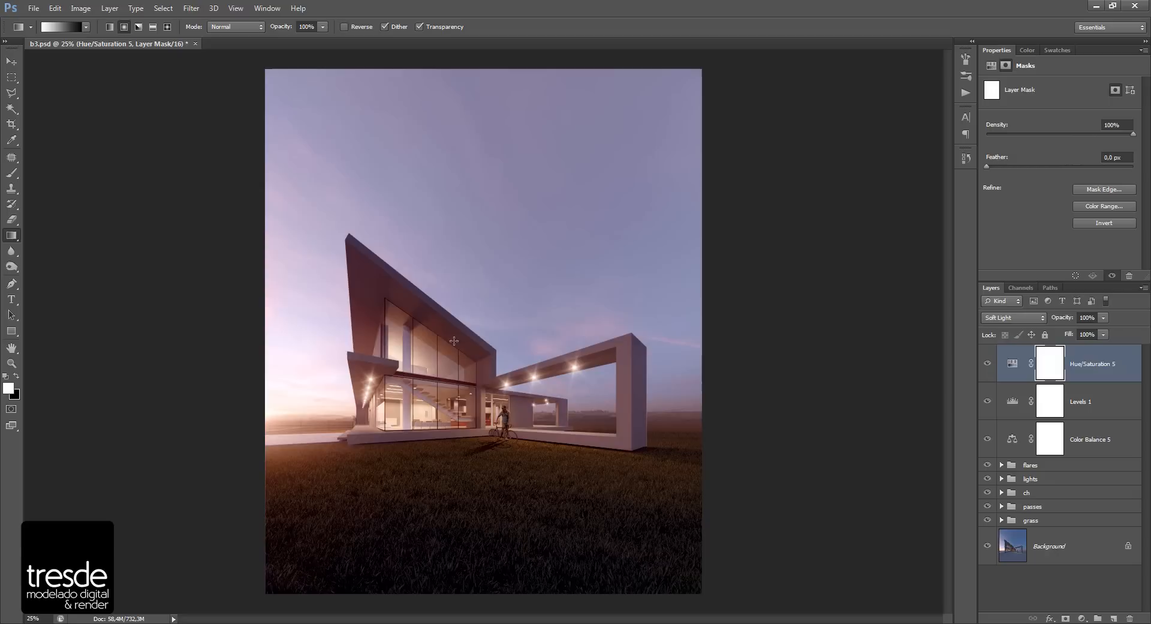
pyautogui.moveTo(245, 342)
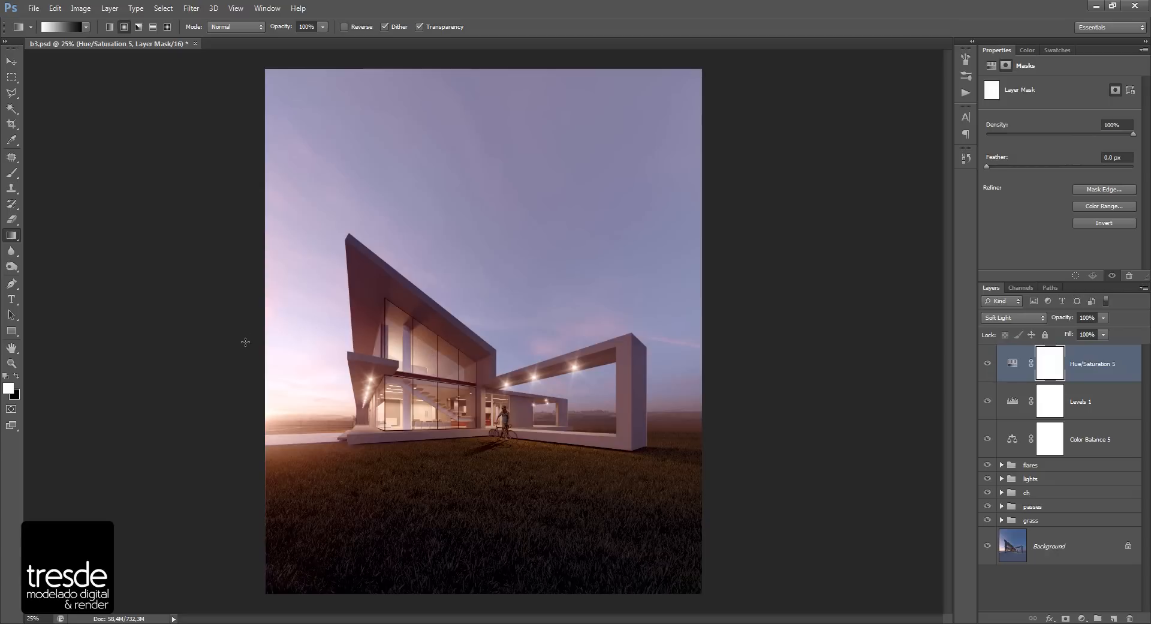
pyautogui.moveTo(10, 243)
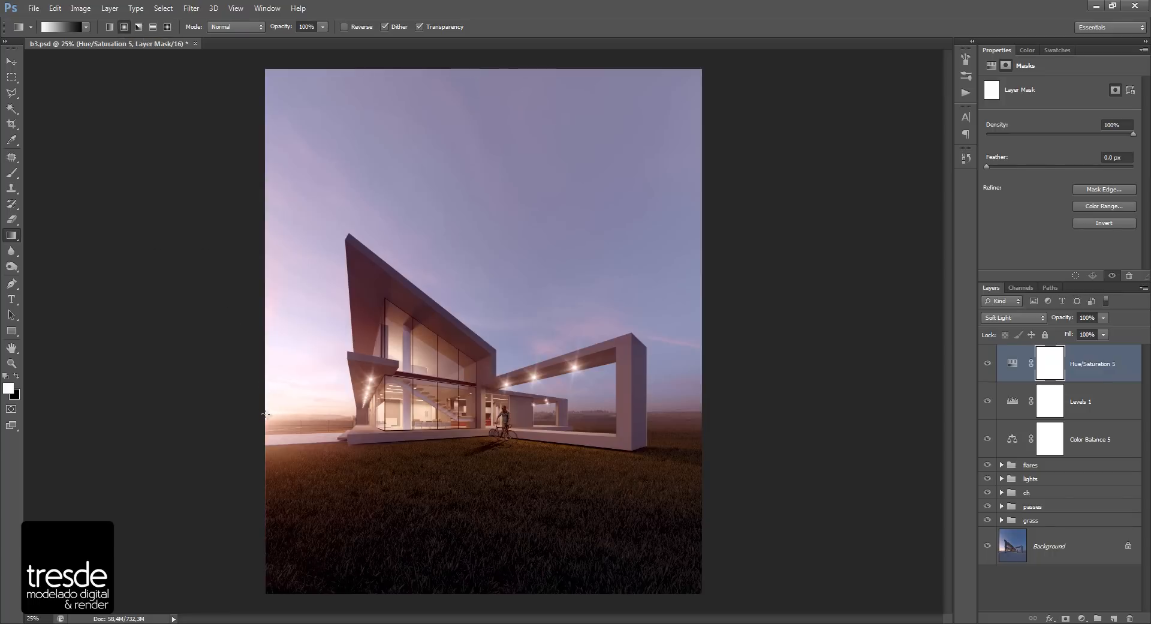
# Drag a radial gradient into the tint layer's mask and toggle the layer to compare.
pyautogui.moveTo(266, 414); pyautogui.dragTo(678, 413)
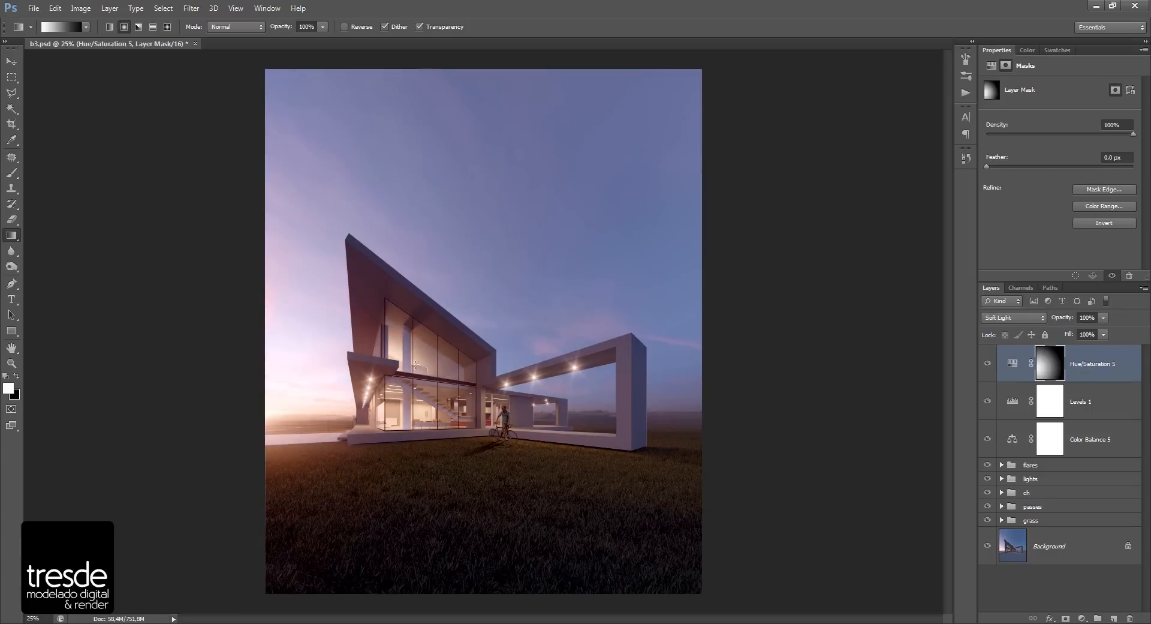
pyautogui.click(987, 366)
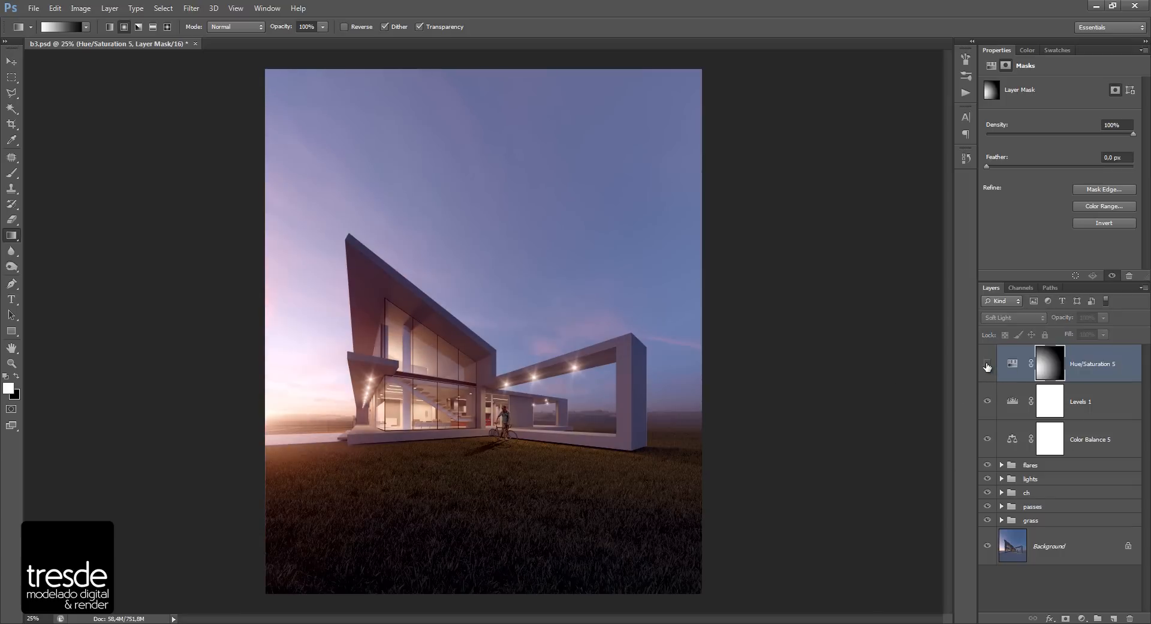
pyautogui.click(987, 366)
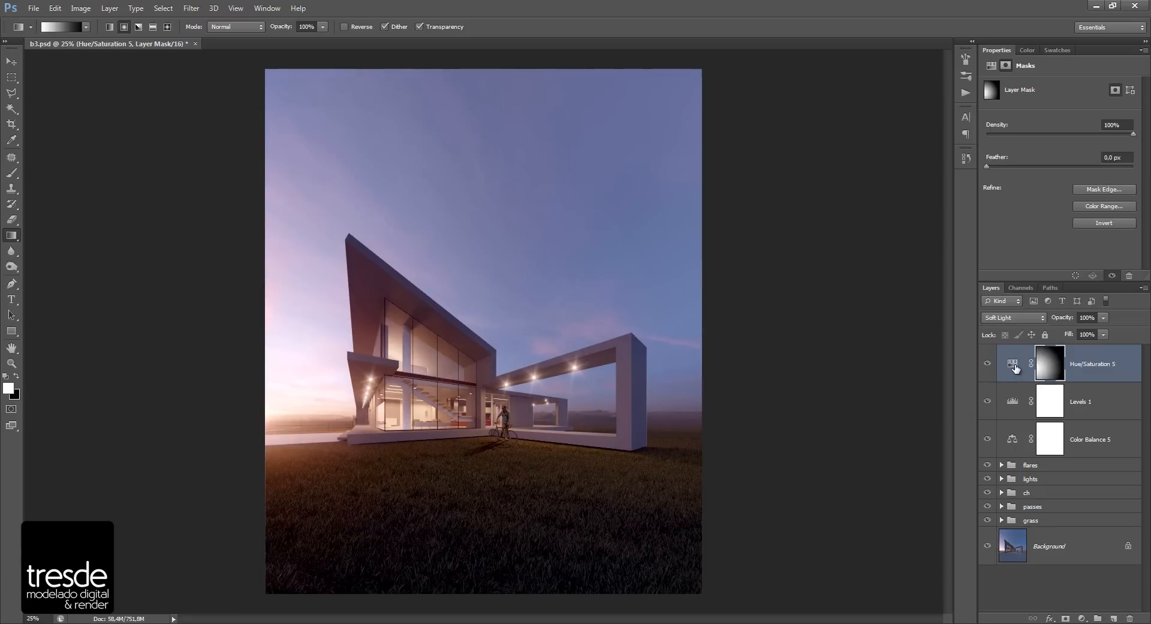
# Duplicate the tint layer, adjust its mask and recolor it to hue 229, saturation 16, lightness +26.
pyautogui.click(1012, 363)
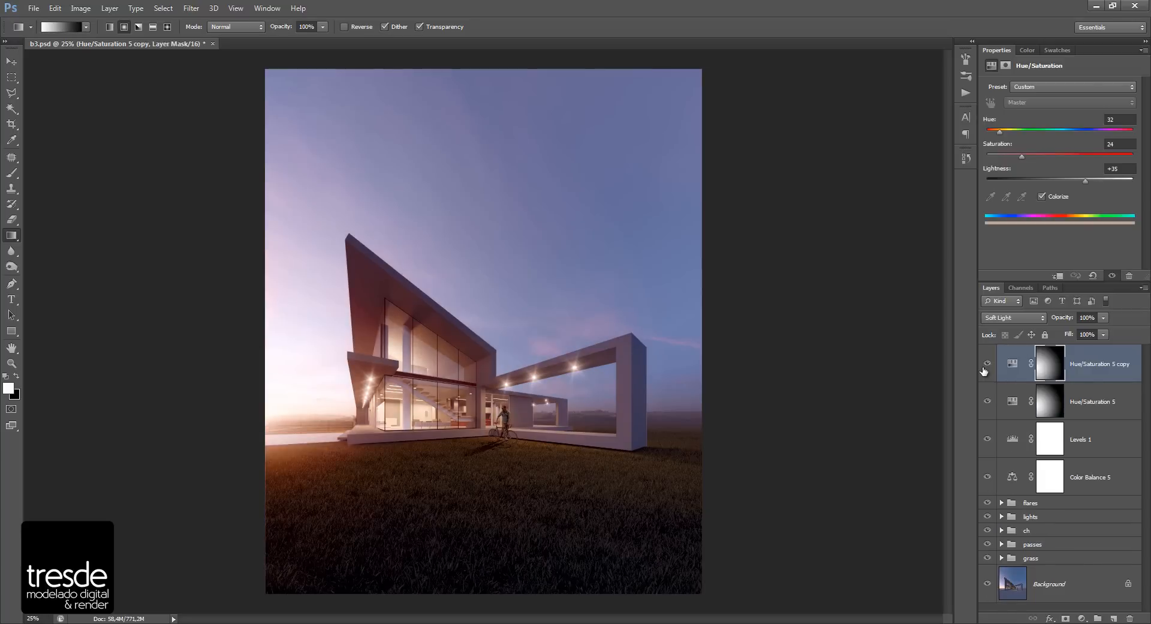
pyautogui.click(1049, 363)
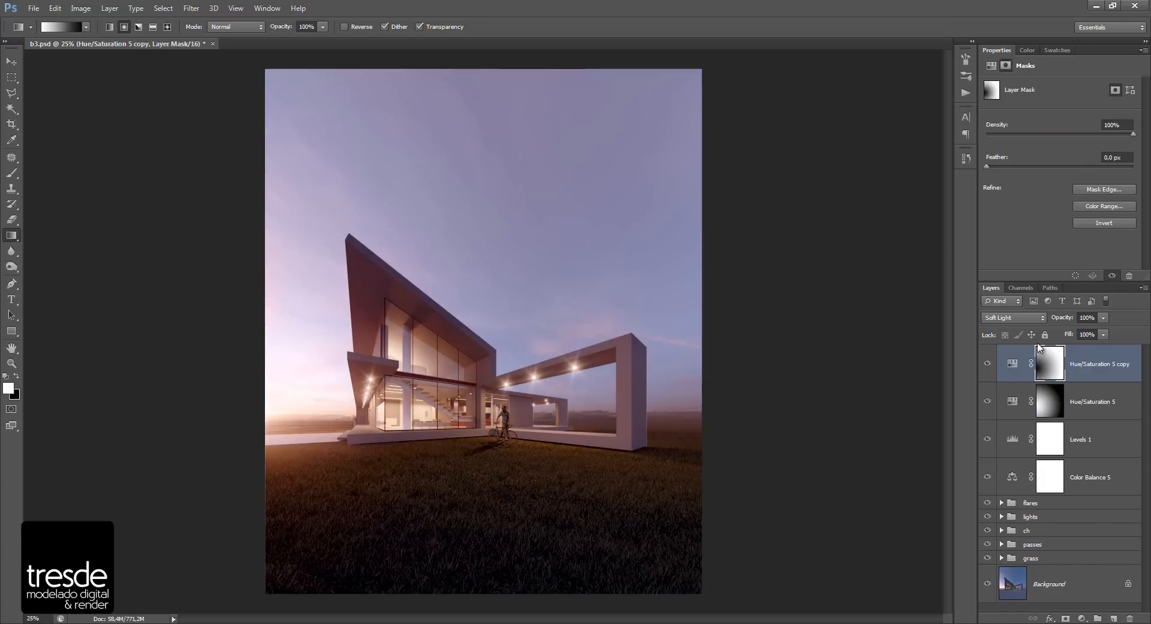
pyautogui.click(1012, 363)
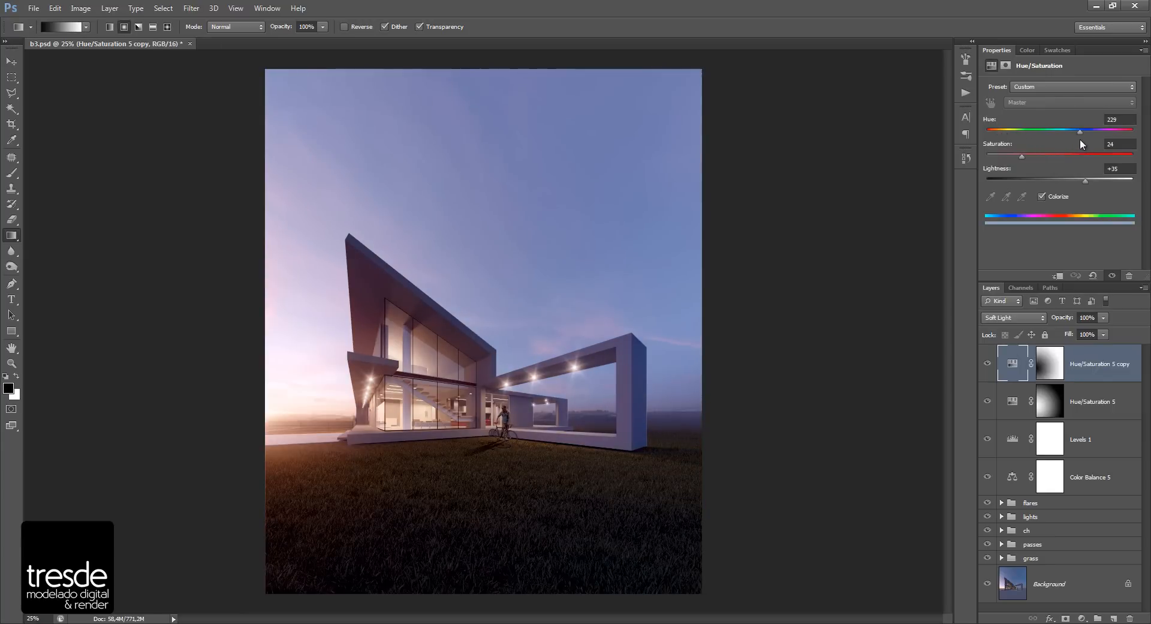
pyautogui.moveTo(1080, 185)
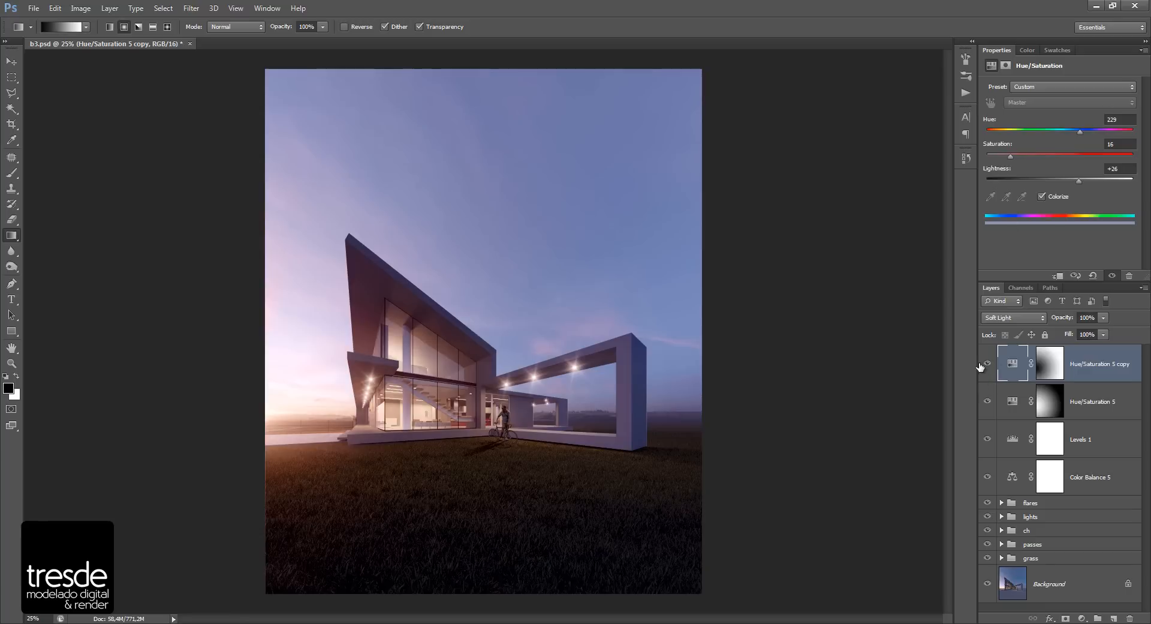
pyautogui.click(987, 363)
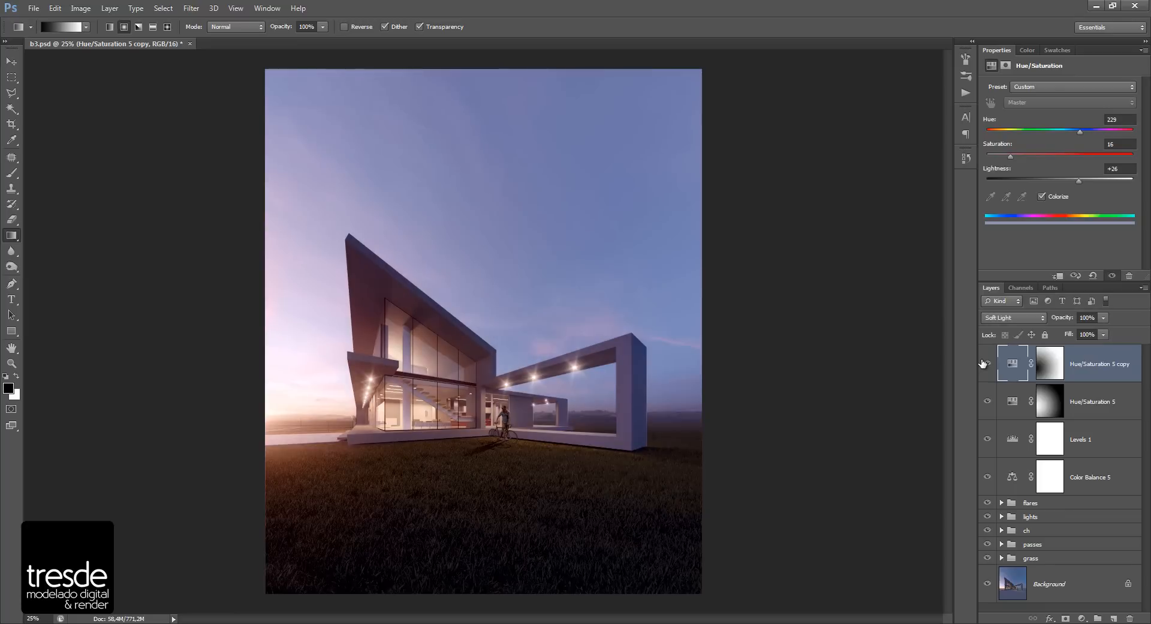
pyautogui.moveTo(951, 345)
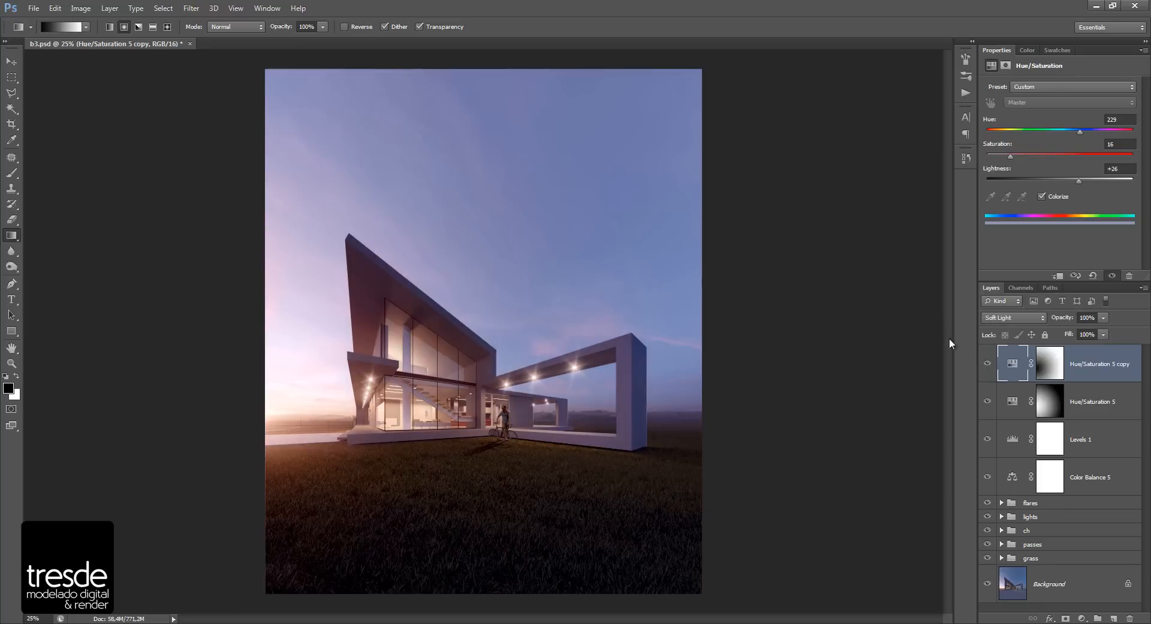
pyautogui.moveTo(1024, 367)
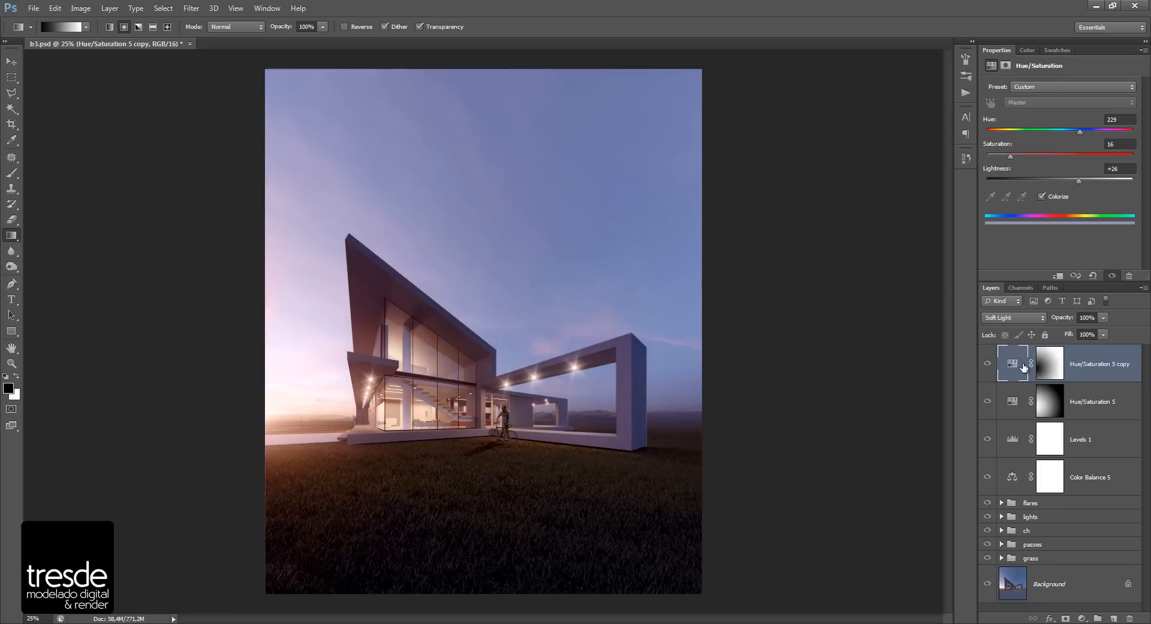
# Toggle the blue tint copy on and off to compare its effect.
pyautogui.click(987, 364)
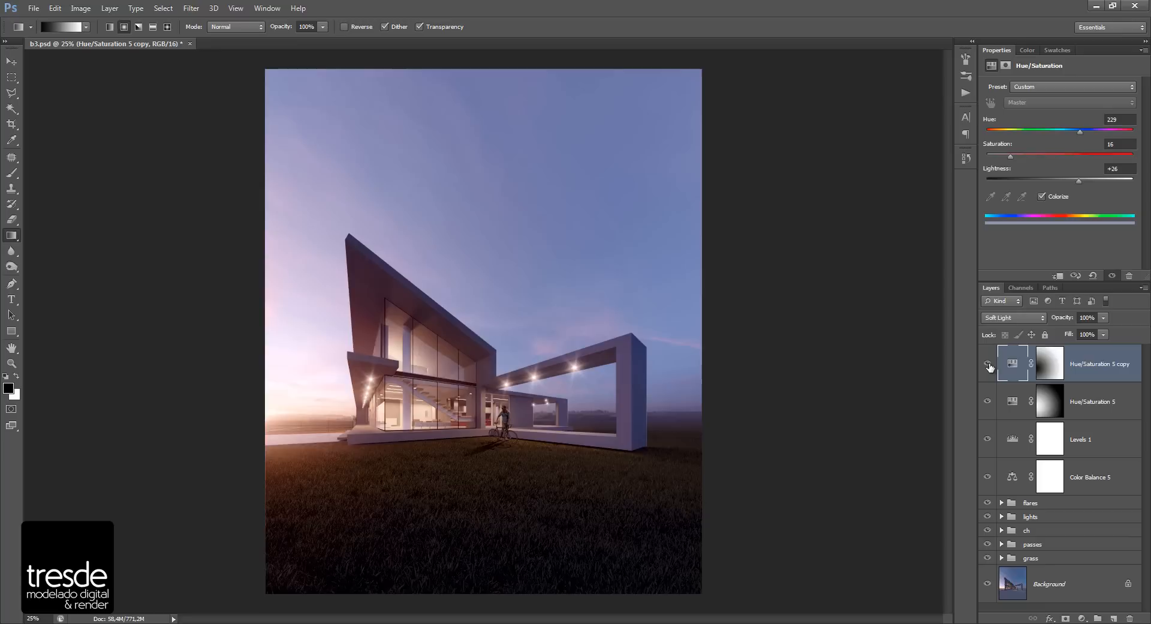
pyautogui.click(987, 364)
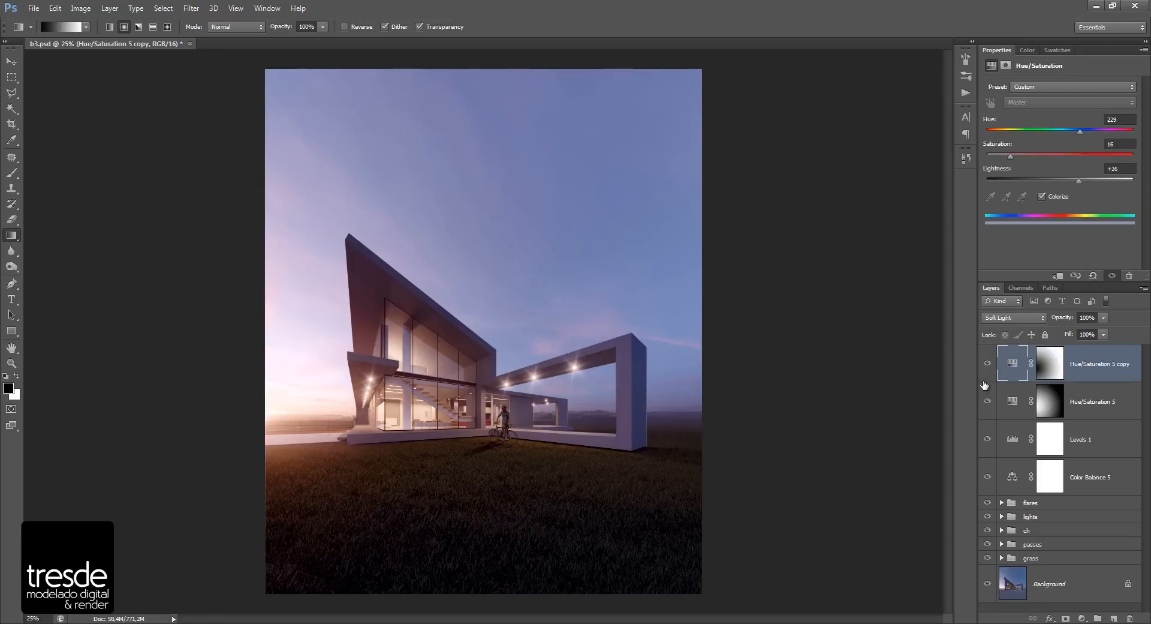
pyautogui.click(987, 363)
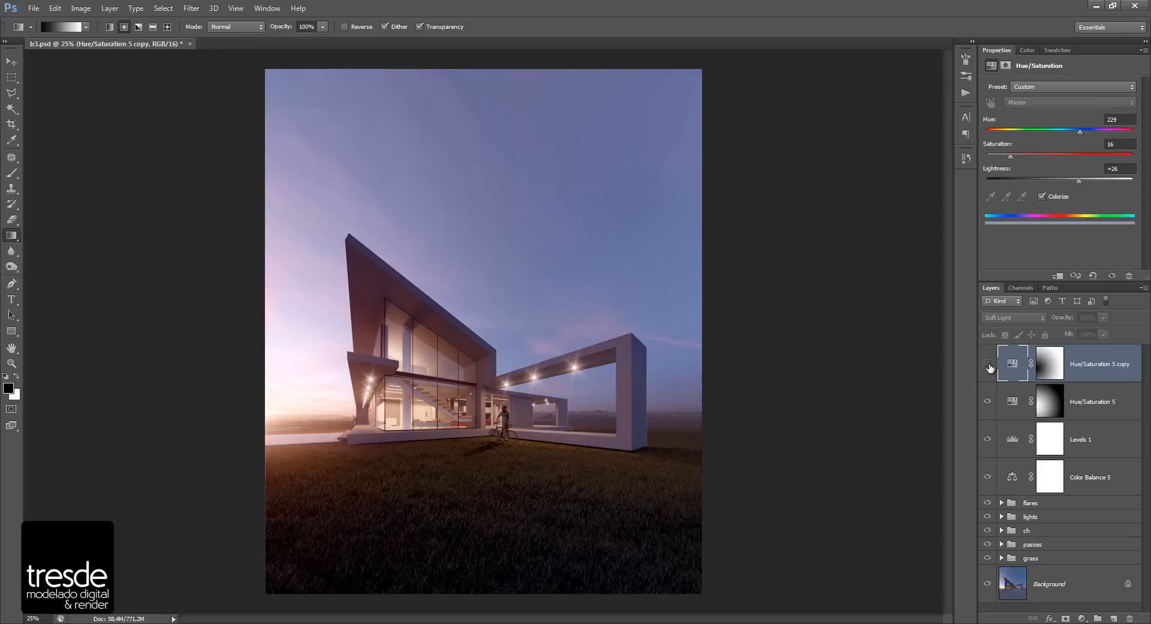
pyautogui.click(987, 367)
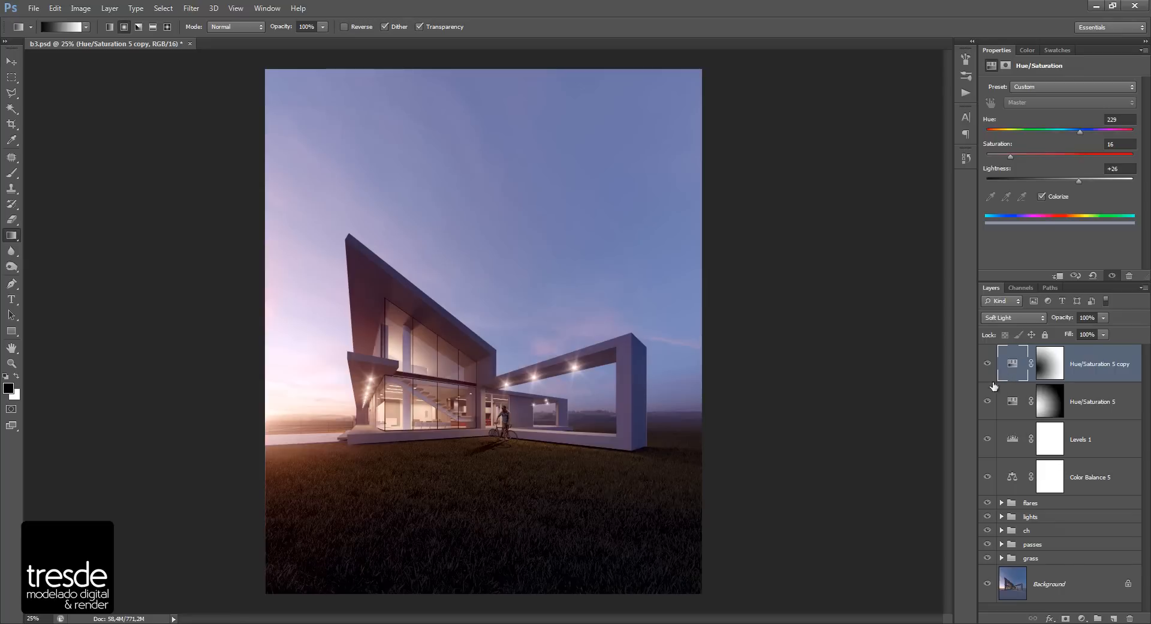
pyautogui.moveTo(1020, 428)
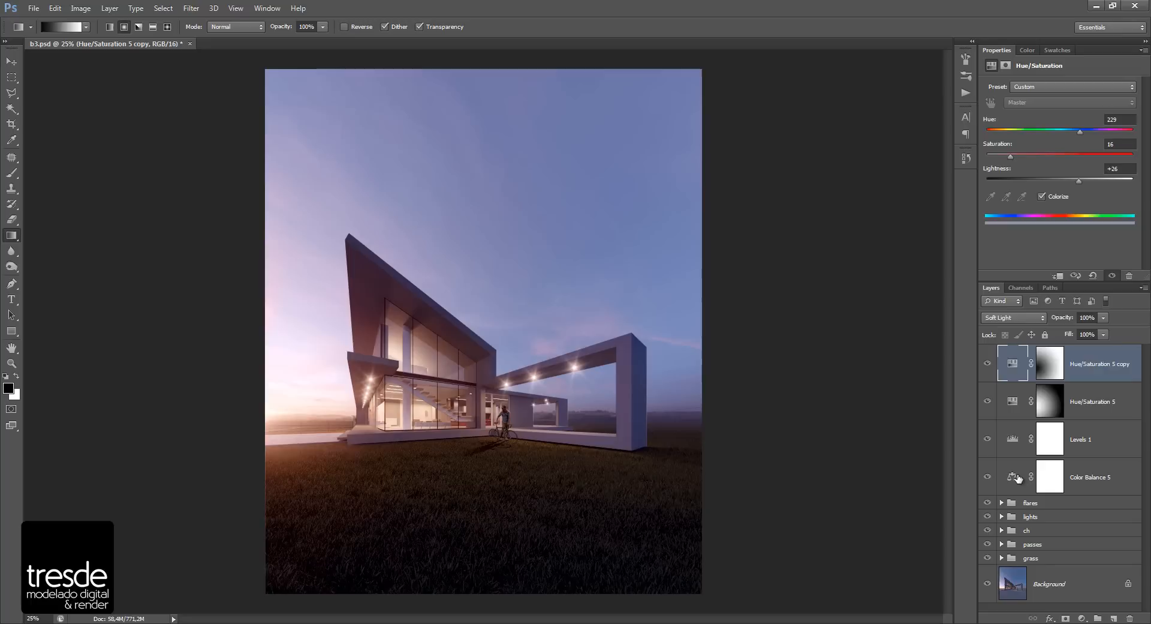
pyautogui.moveTo(1017, 478)
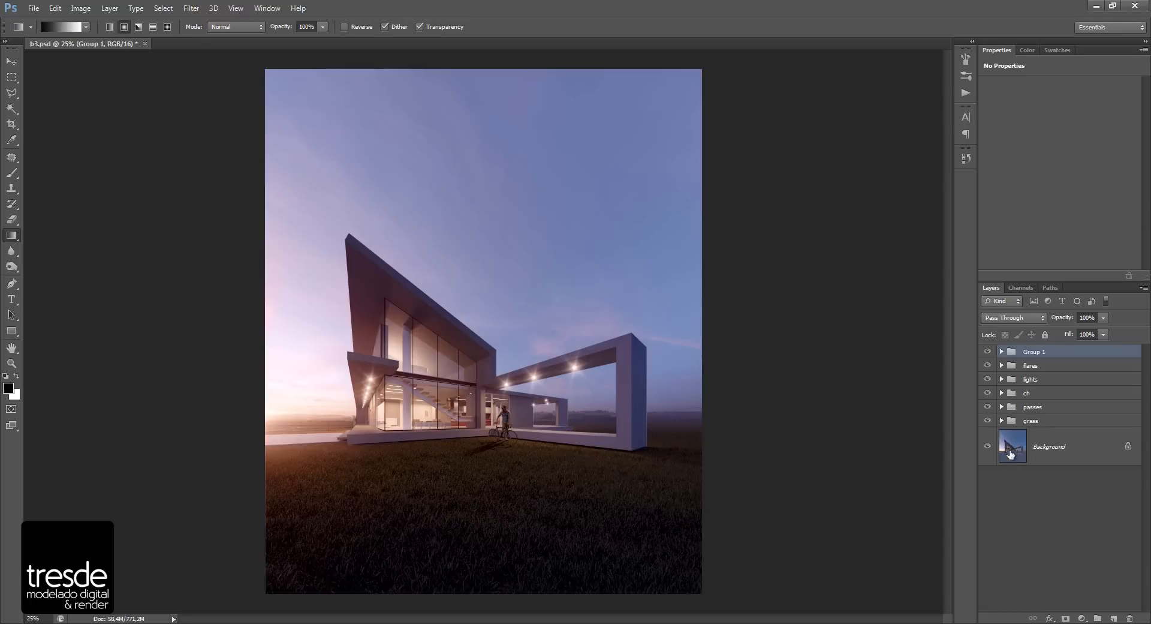
# Group the four correction layers and rename the group 'cc'.
pyautogui.doubleClick(1035, 352)
pyautogui.write('cc')
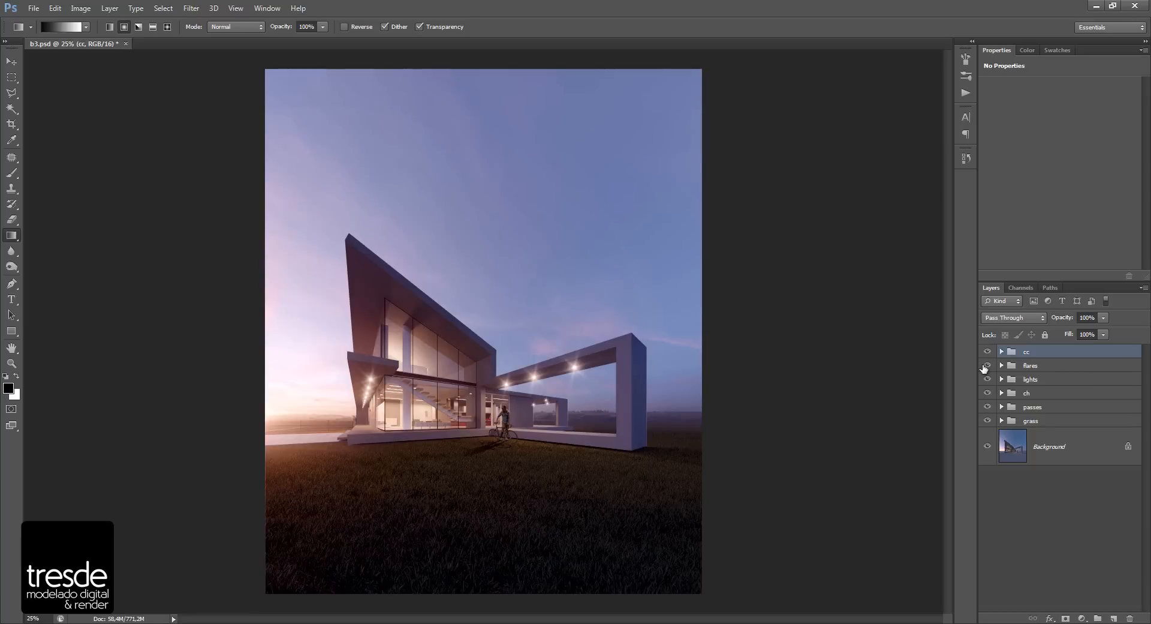
pyautogui.click(987, 351)
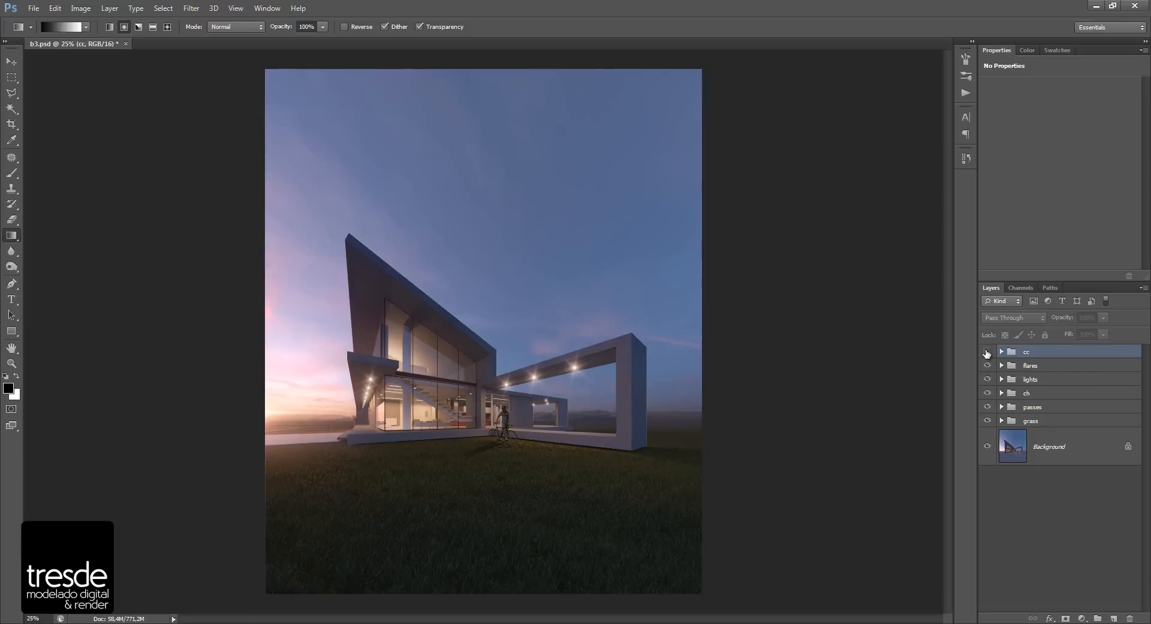
pyautogui.click(987, 354)
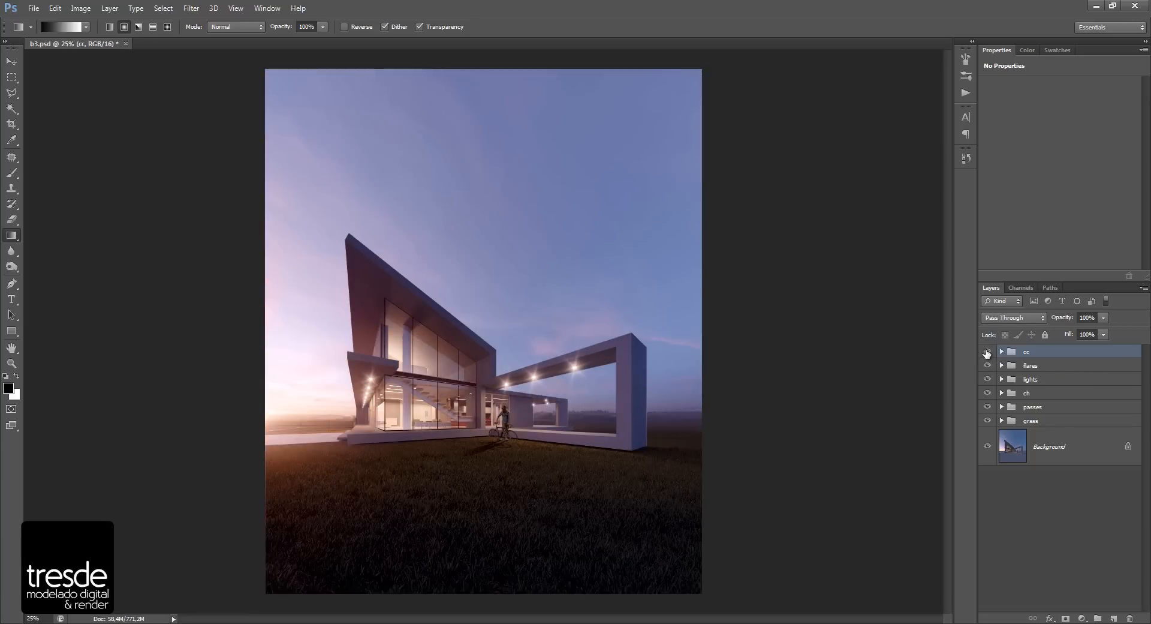
# Toggle the cc group to compare the render before and after correction.
pyautogui.click(987, 351)
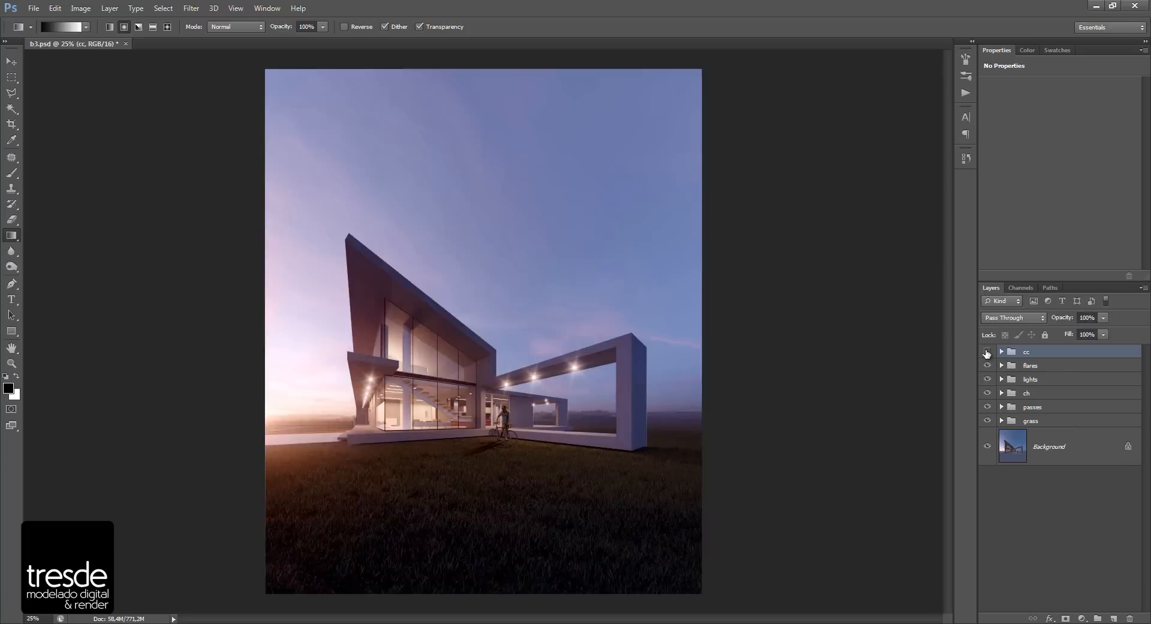
pyautogui.click(987, 354)
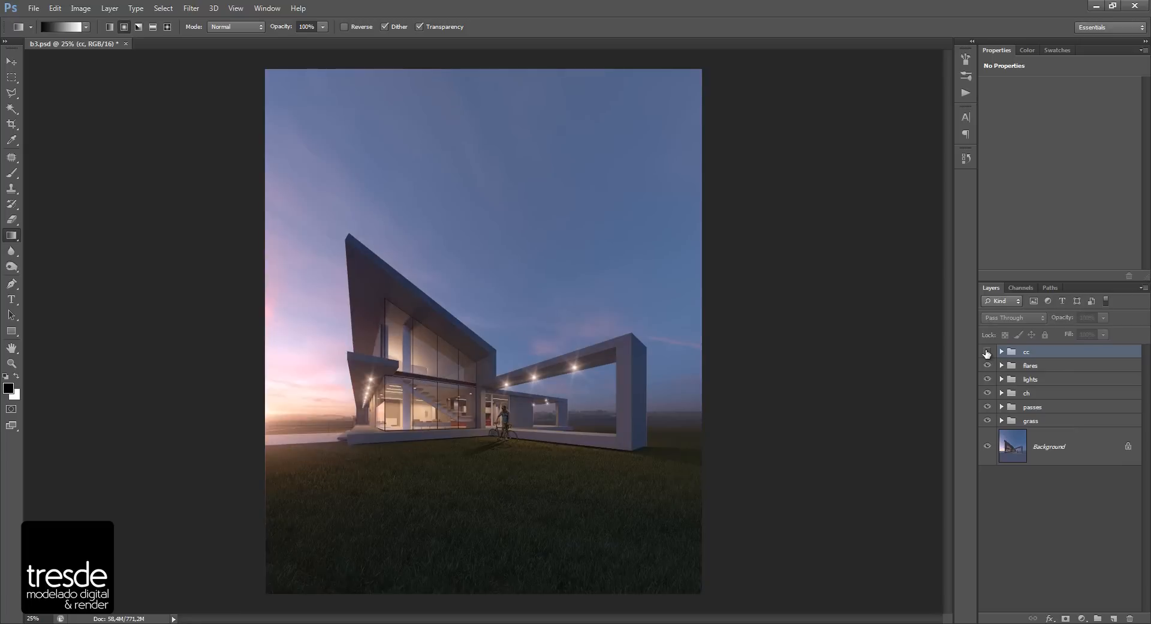
pyautogui.click(987, 354)
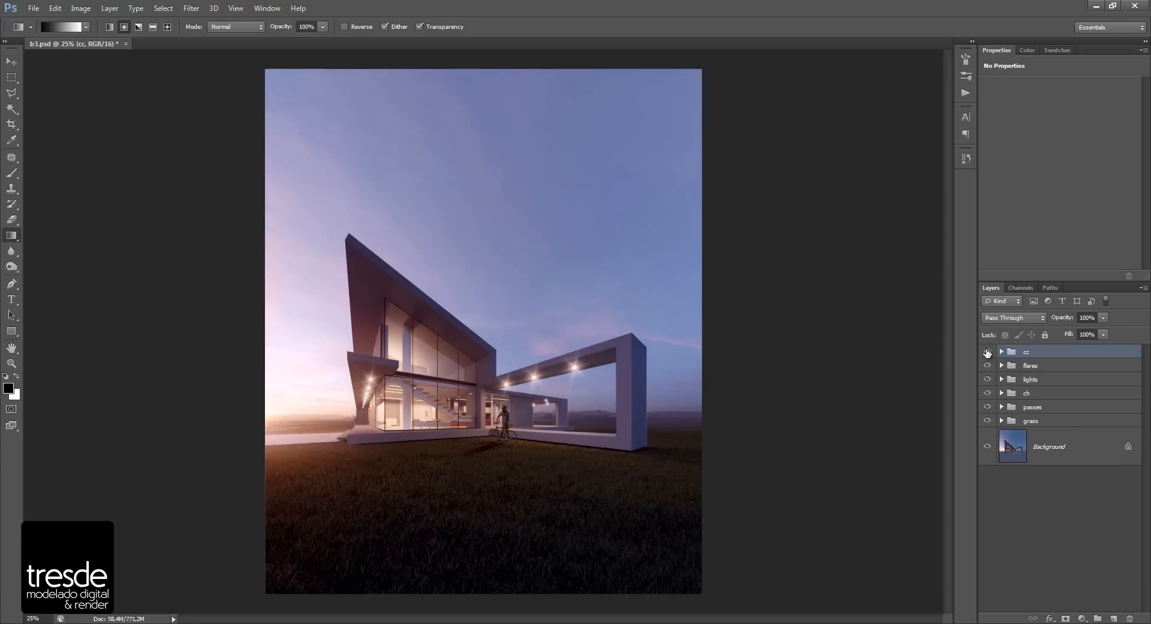